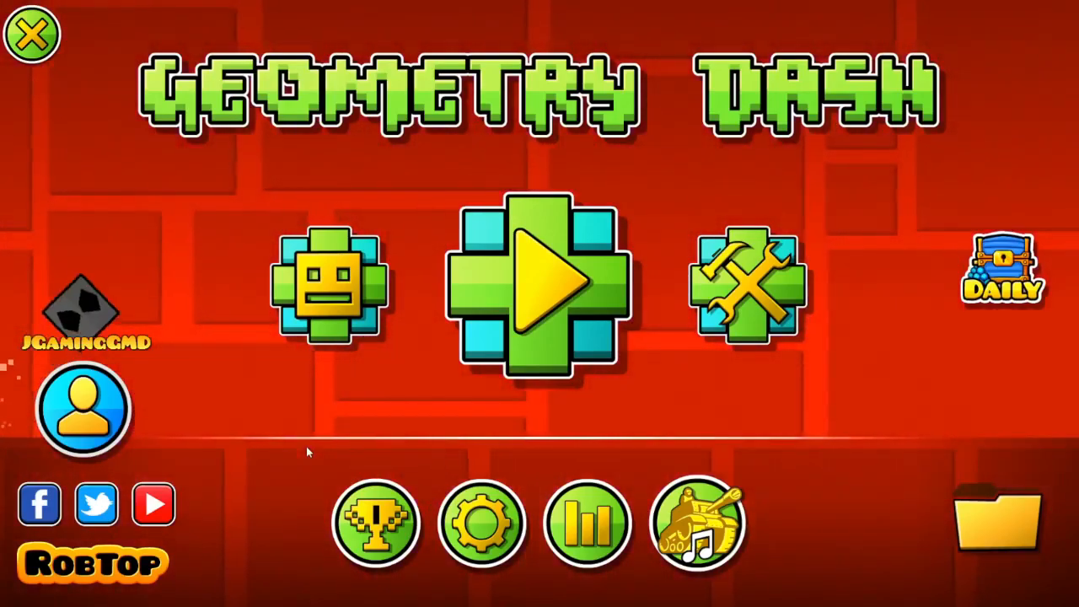
Step: Open the level in the editor and top the block column with a slope and a spike
click(746, 289)
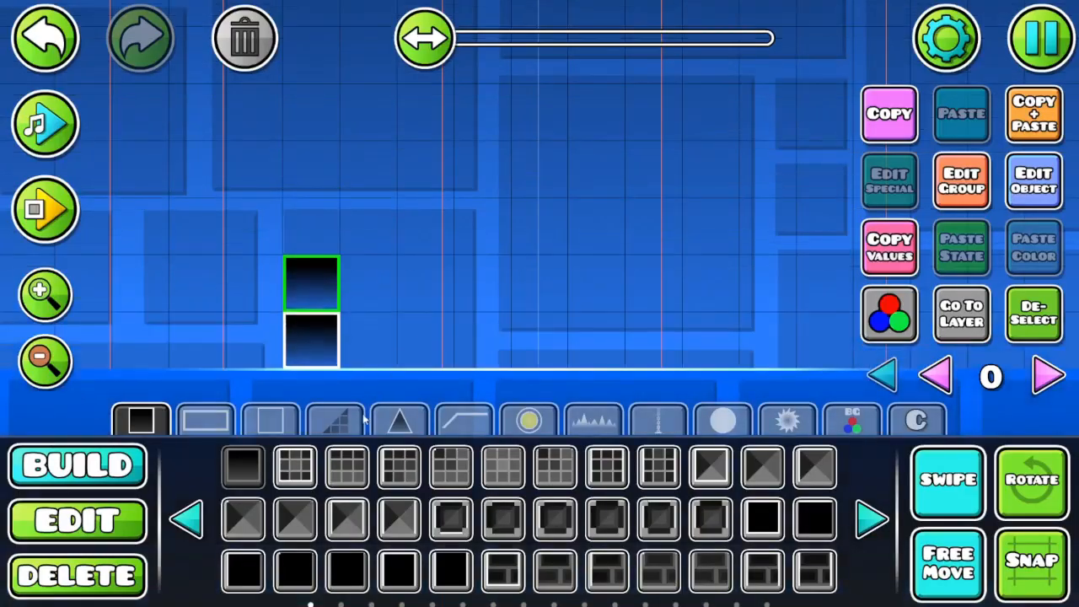
click(335, 420)
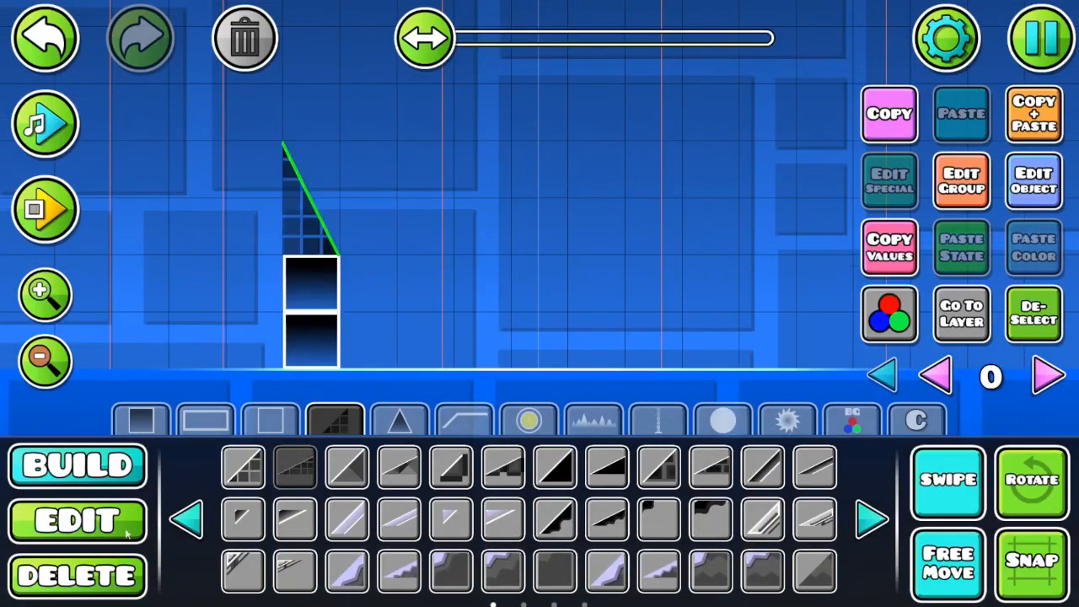
click(76, 519)
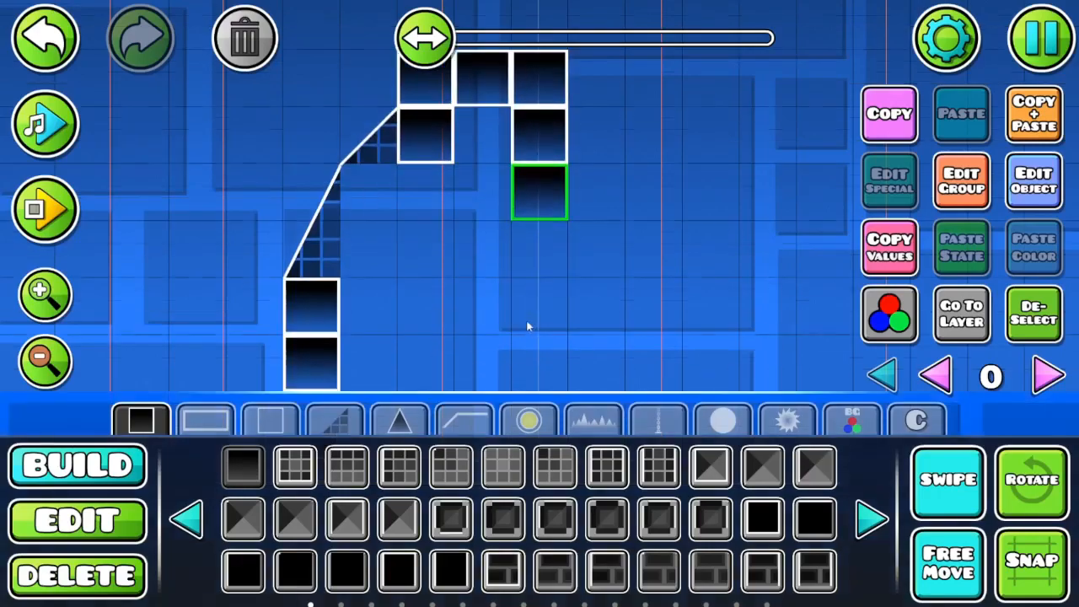
click(398, 420)
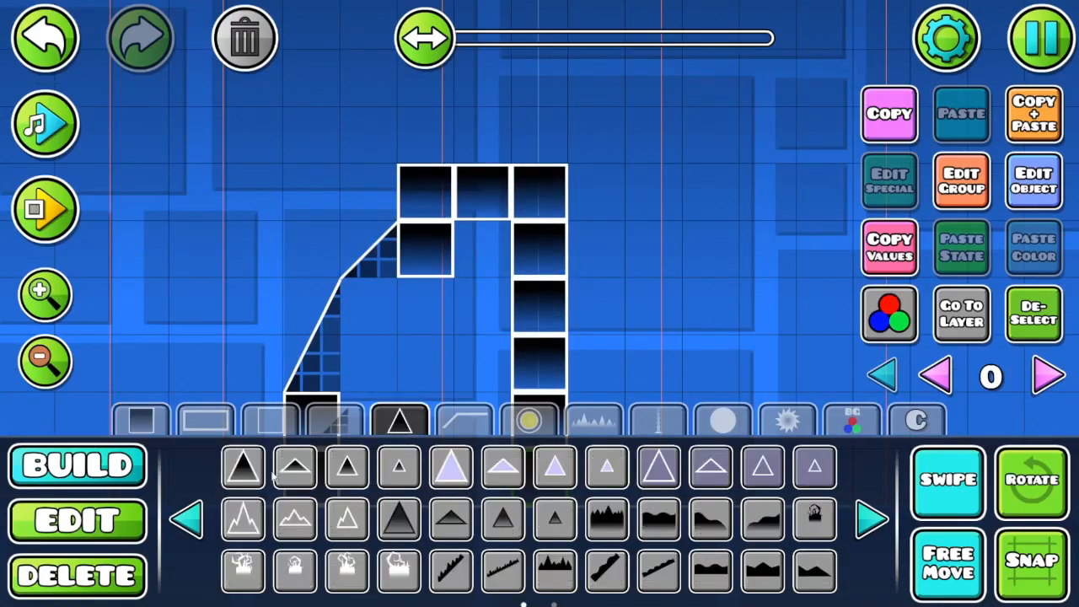
click(45, 361)
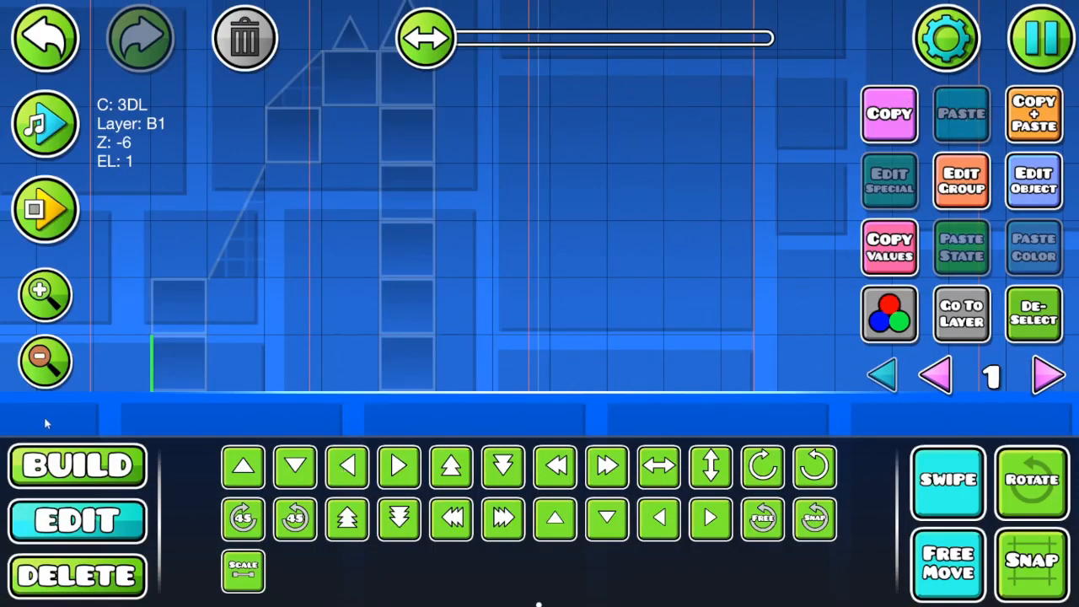
Step: Freehand-draw the rock's left edge, side, top and an inner crack over the blocks
click(77, 465)
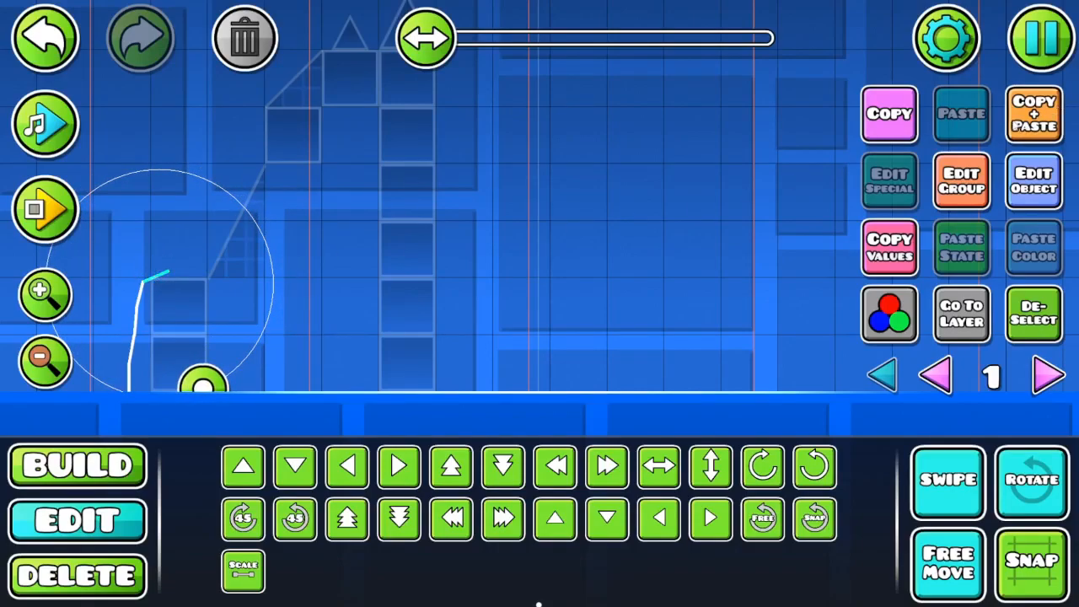
drag(203, 384, 350, 260)
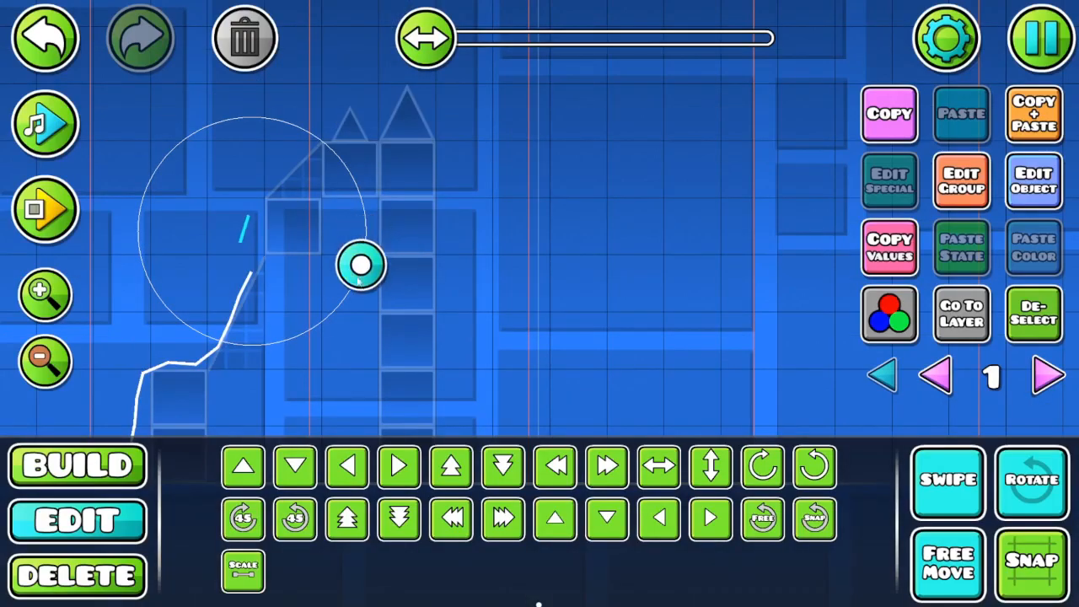
drag(362, 266, 371, 304)
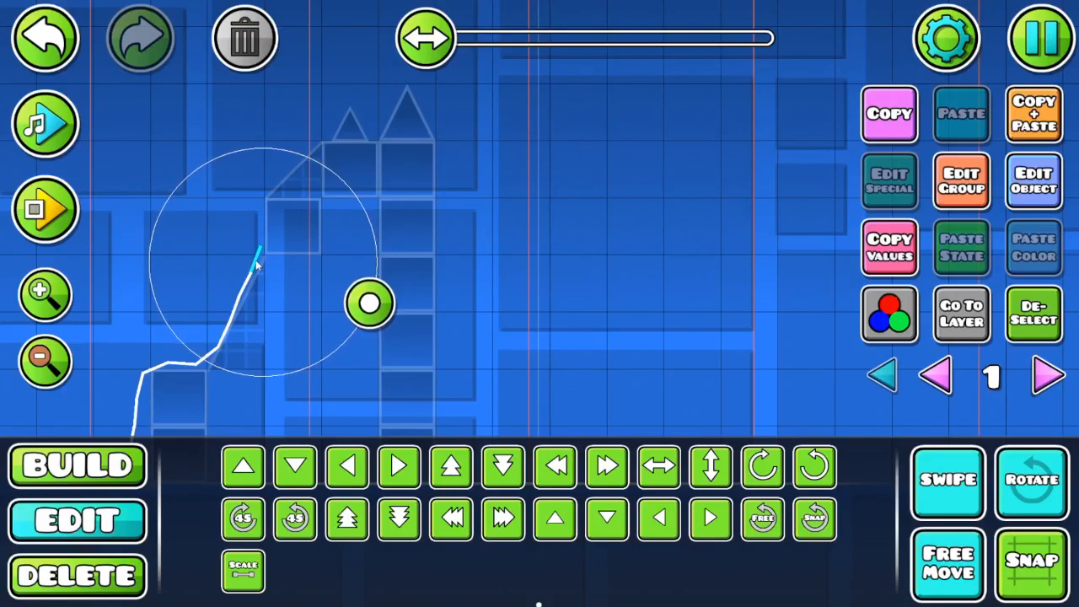
drag(369, 303, 377, 196)
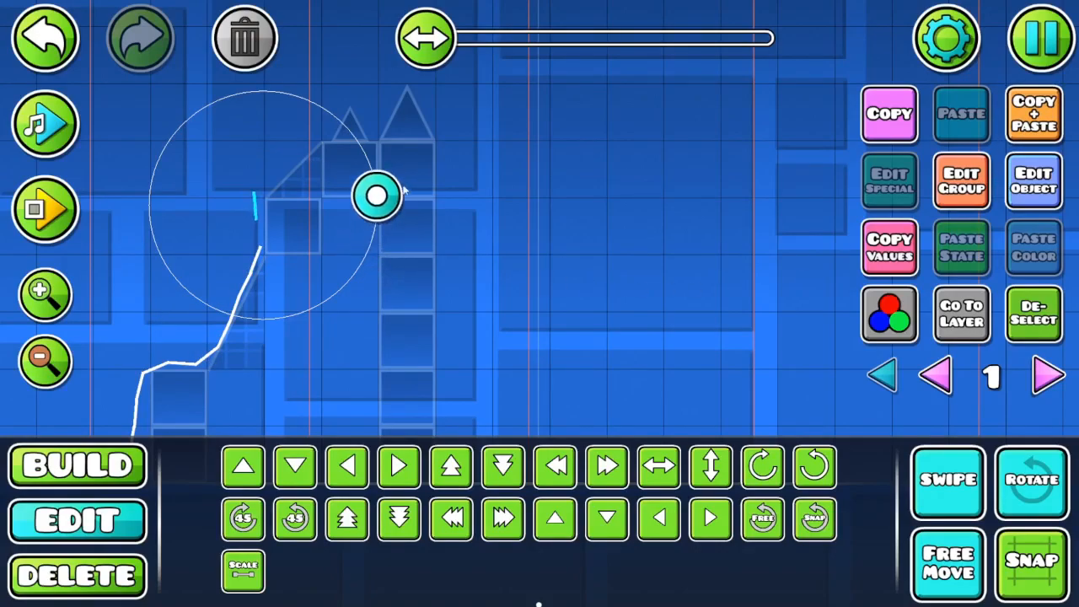
drag(377, 196, 385, 236)
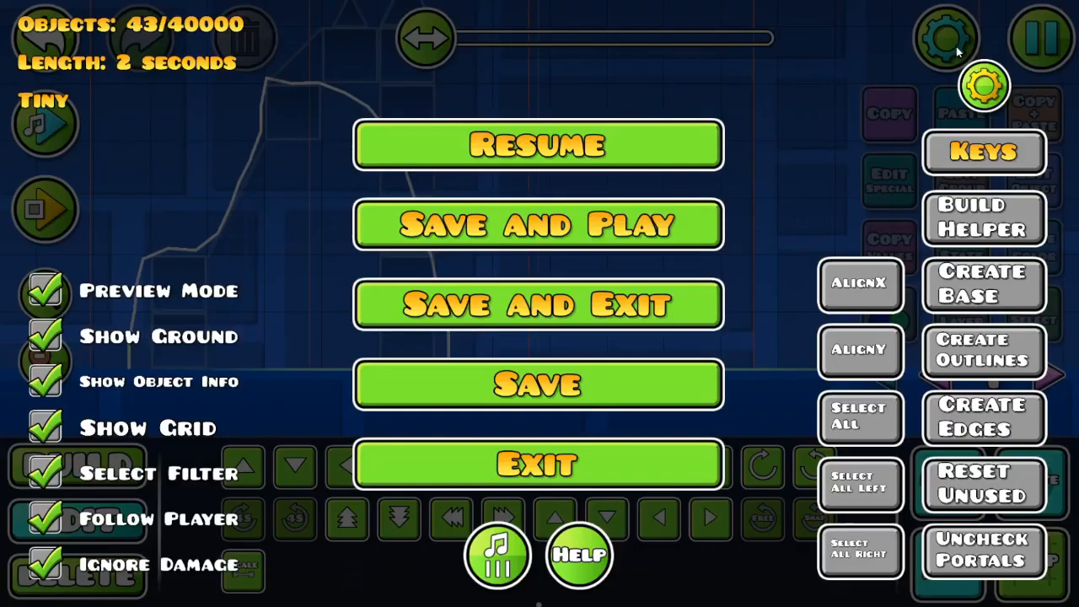
Step: Open and close the editor Options from the pause menu, then resume editing
click(984, 87)
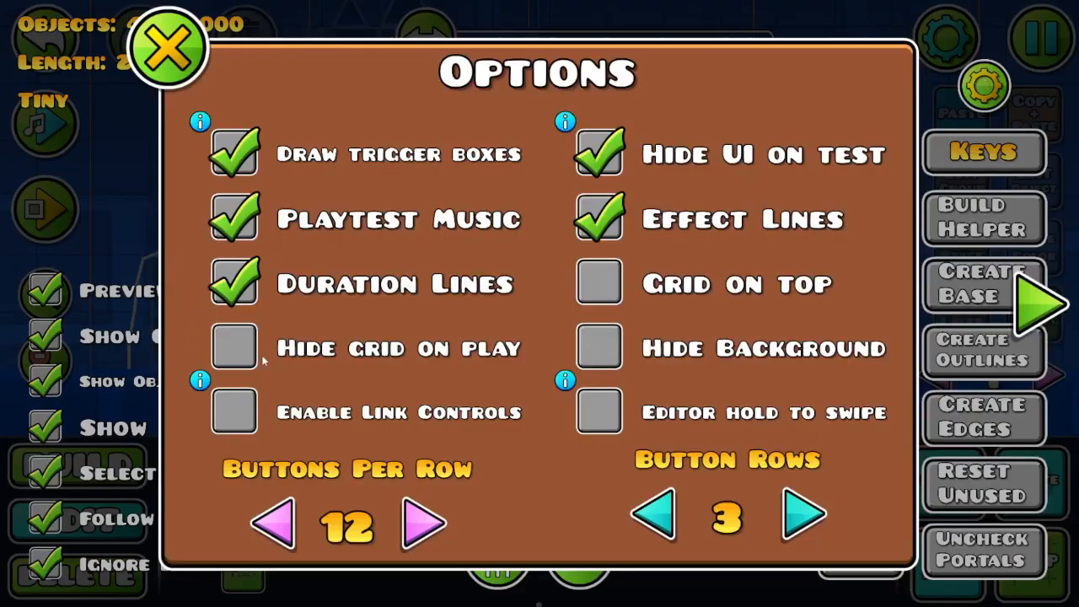
click(165, 46)
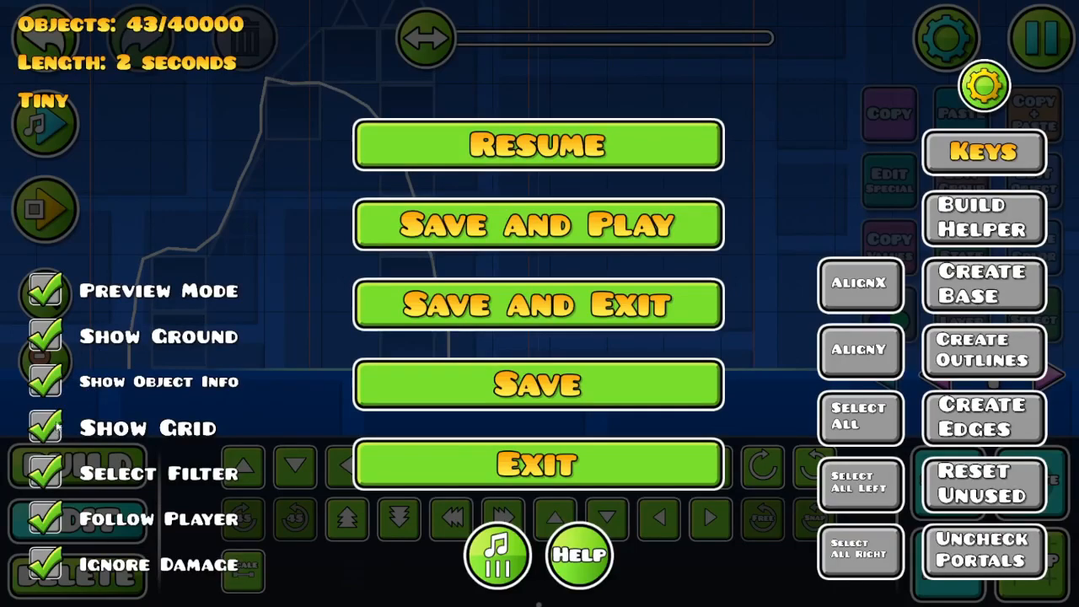
click(537, 143)
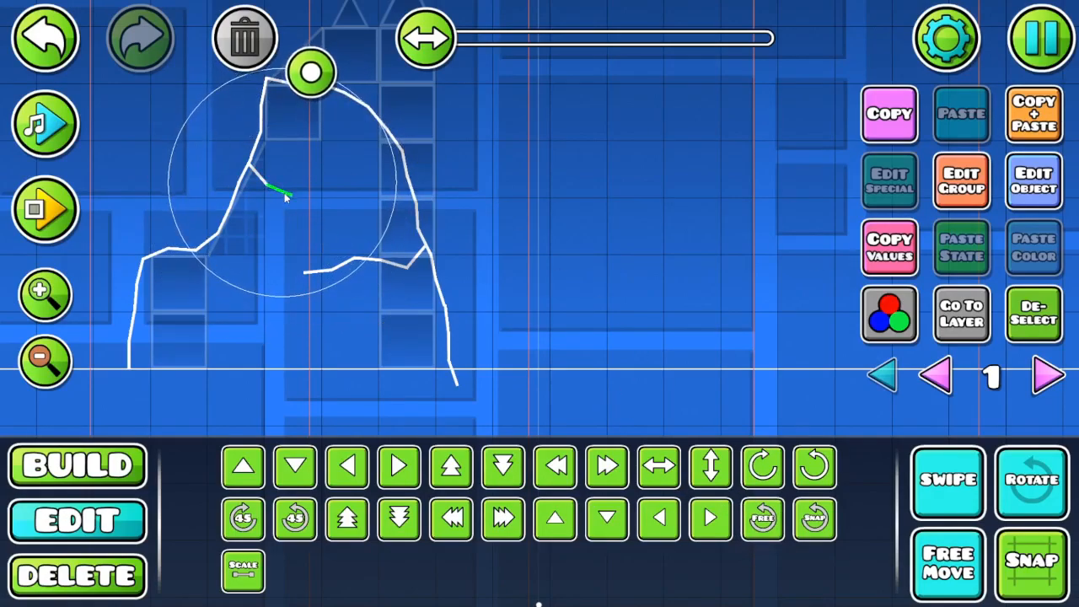
Step: Open Edit Special on the finished rock outline to reach its layering settings
click(1034, 180)
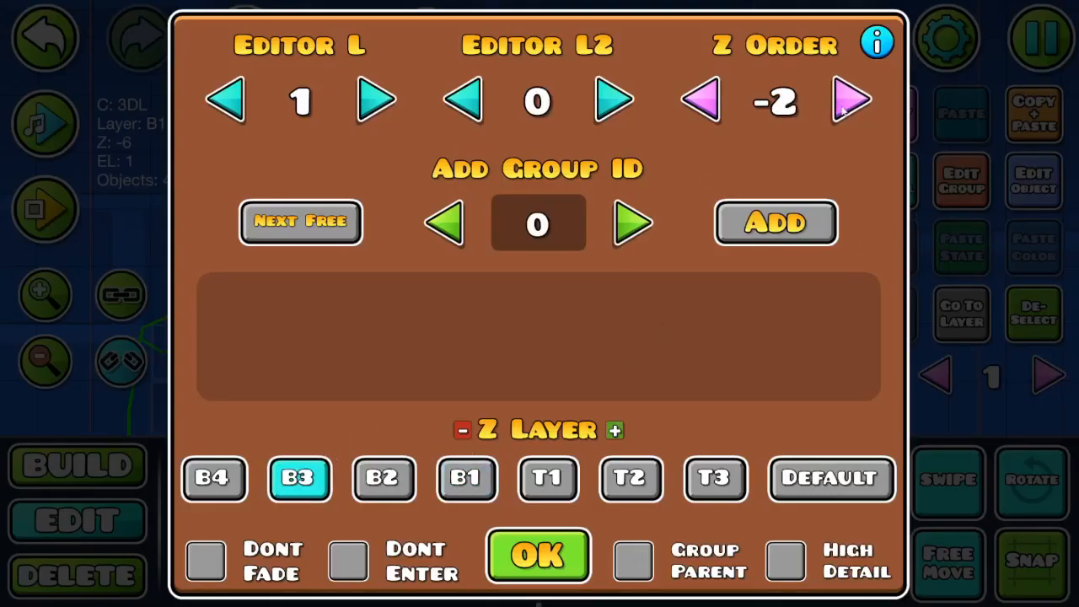
Step: Bring the outline's Z order to 10, apply it, and open its Edit Object colours
click(851, 99)
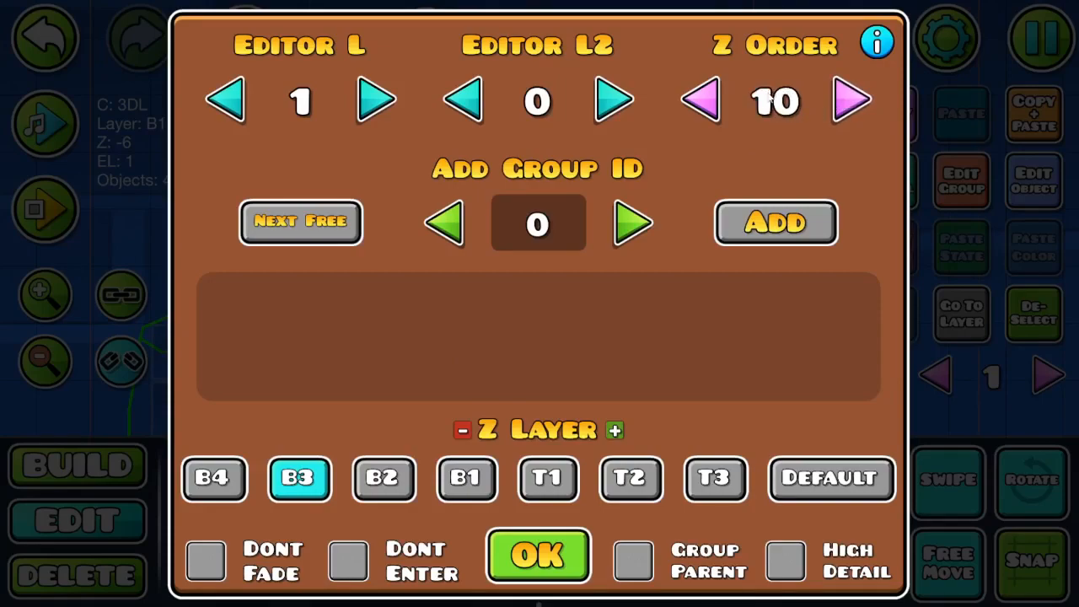
click(538, 555)
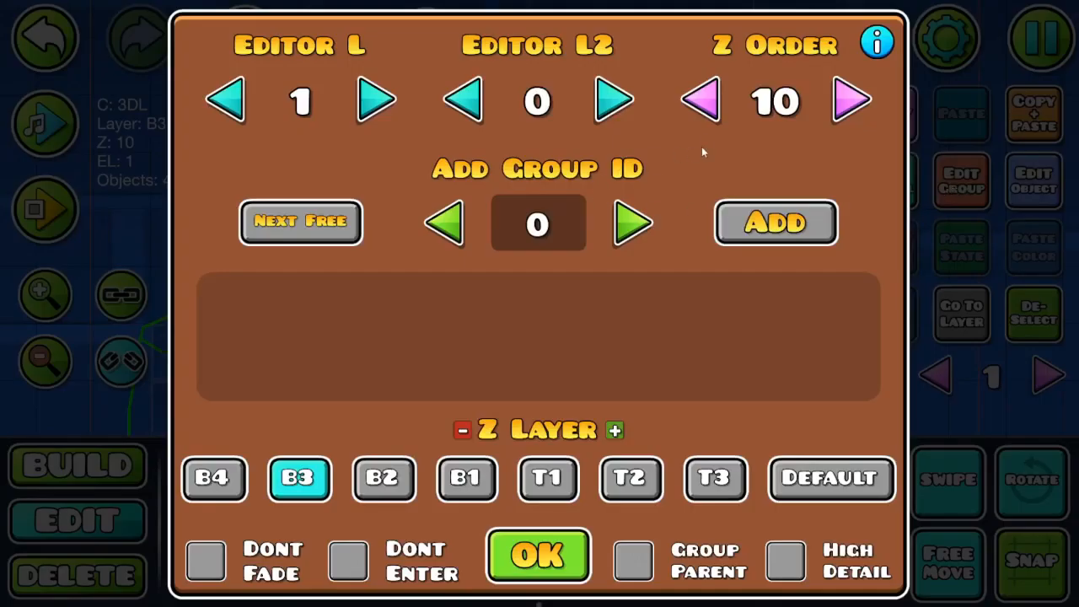
click(699, 100)
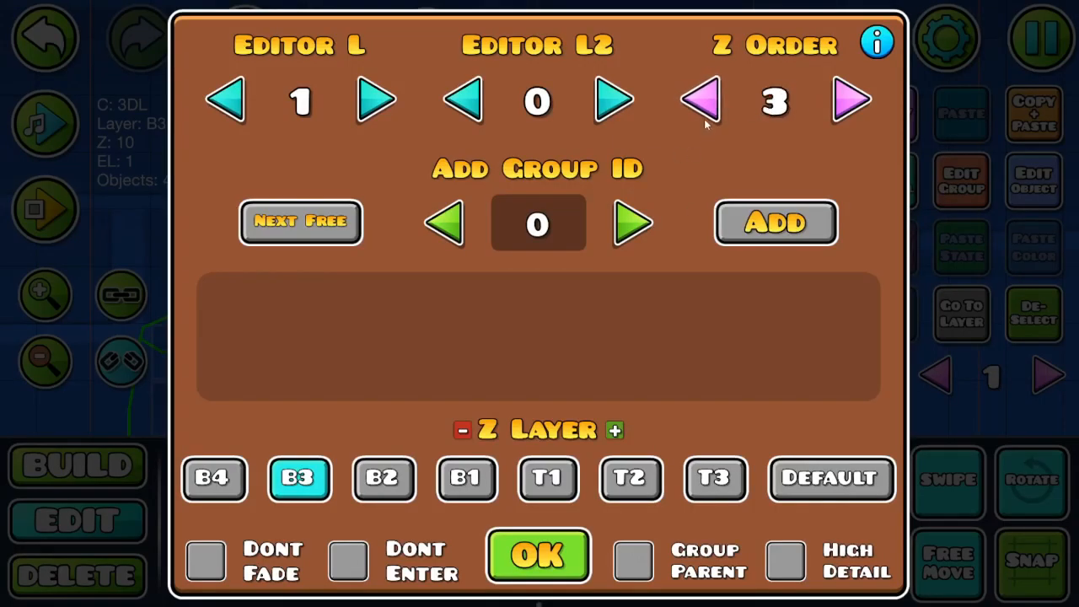
click(852, 100)
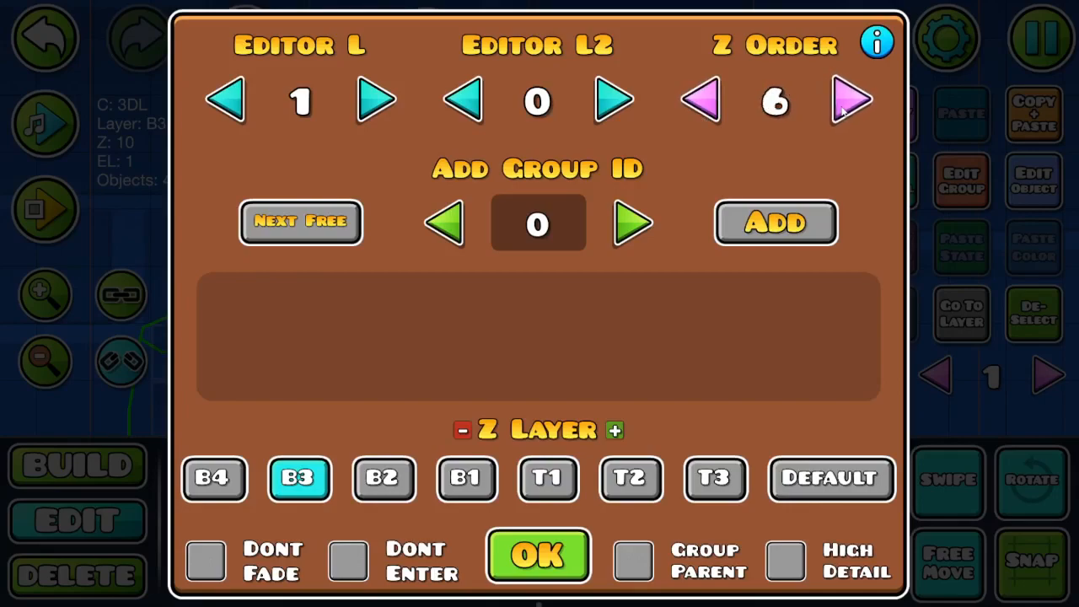
click(851, 99)
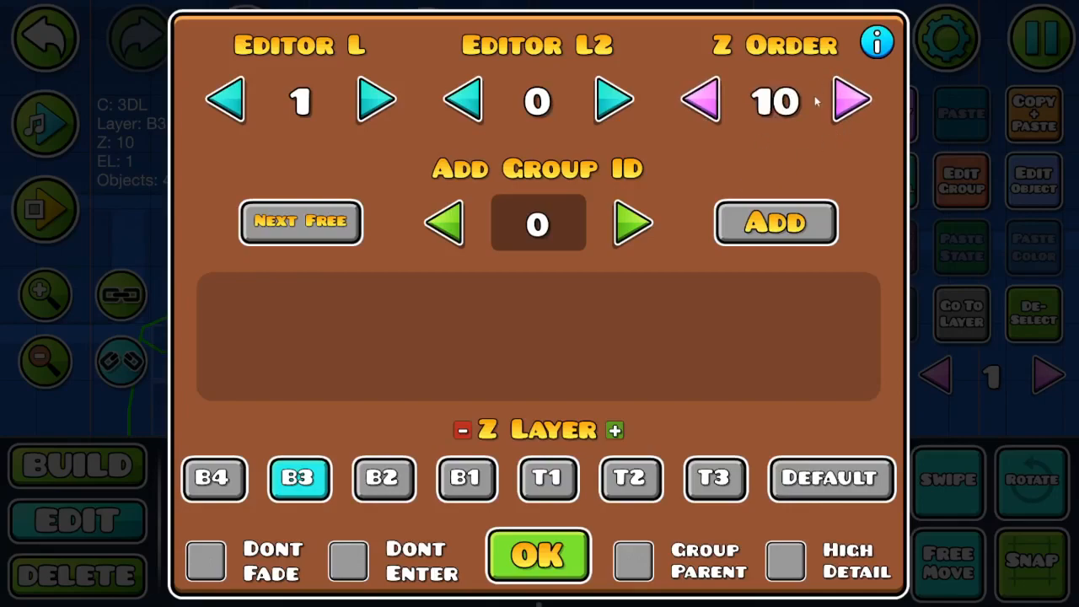
click(538, 554)
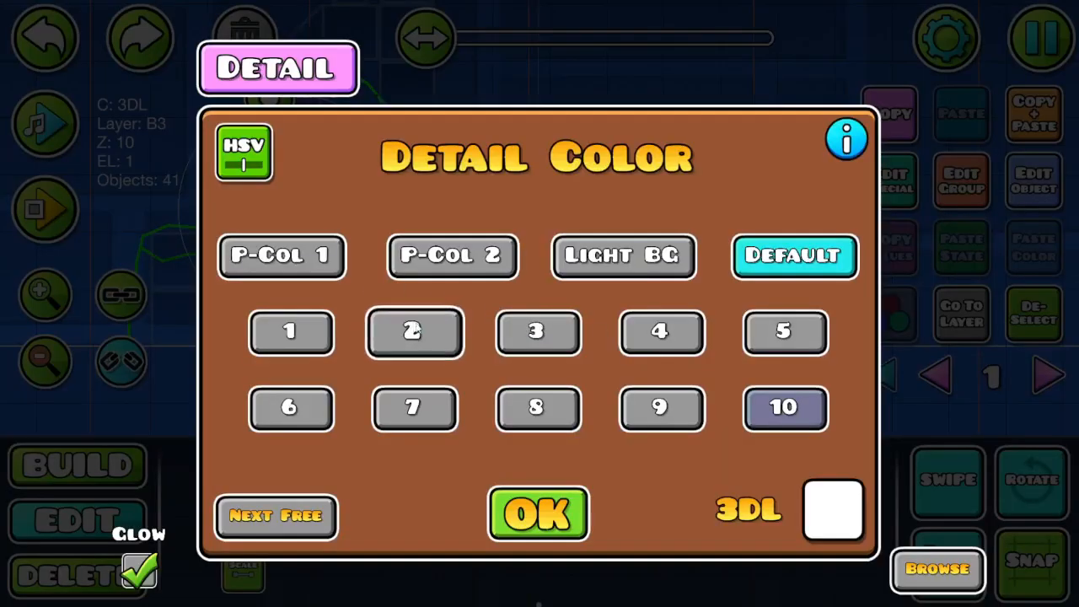
Step: Change the outline's 3DL detail colour from white to brown 7F4C00
click(538, 515)
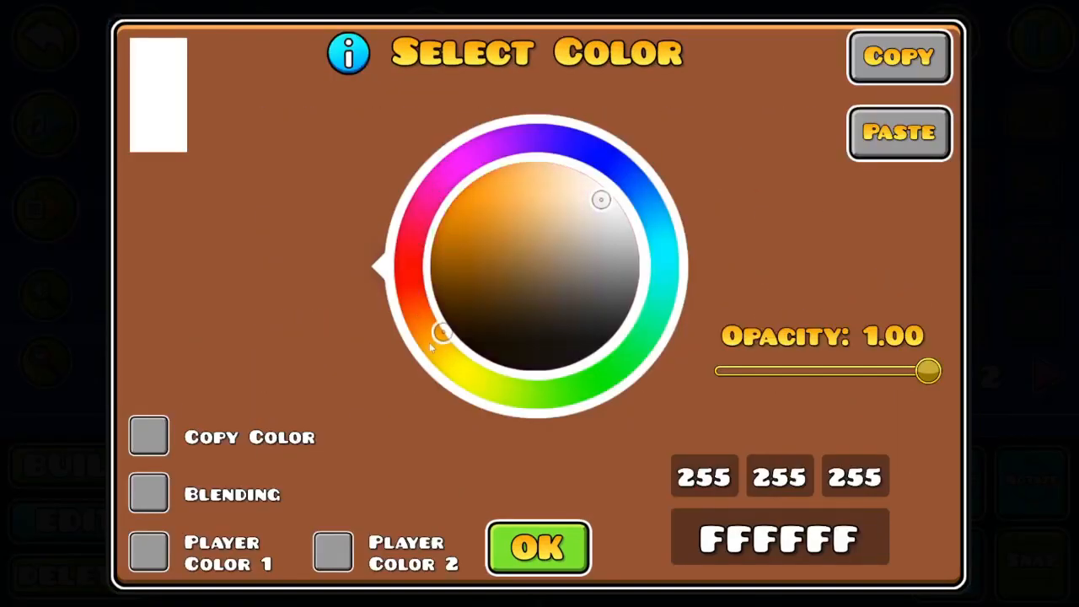
click(462, 253)
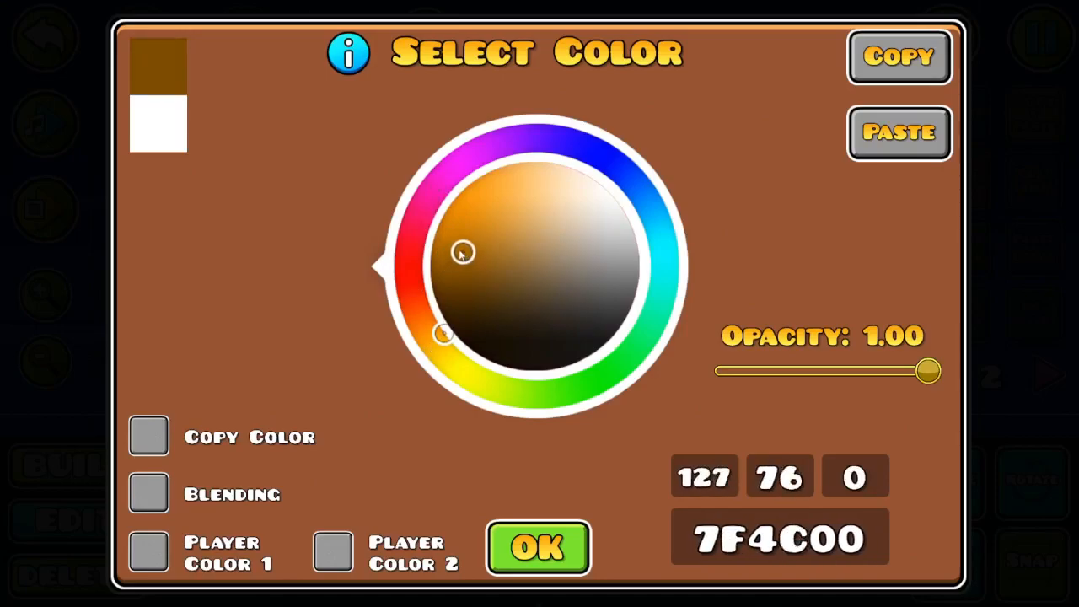
click(538, 549)
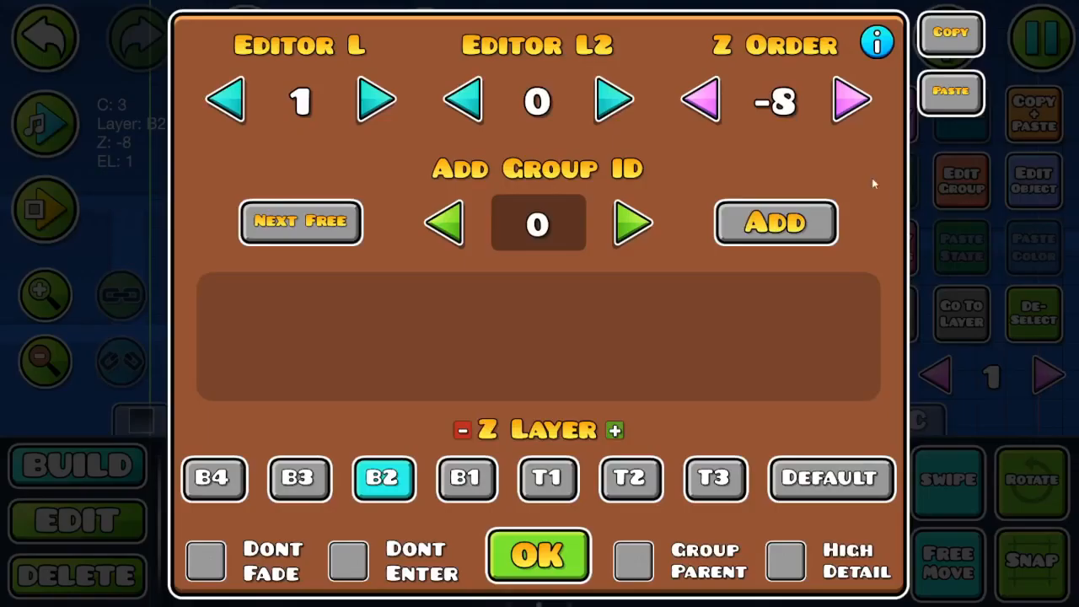
Step: Set the object to Z order 2 on layer B3 and start adding tan edging blocks
click(850, 100)
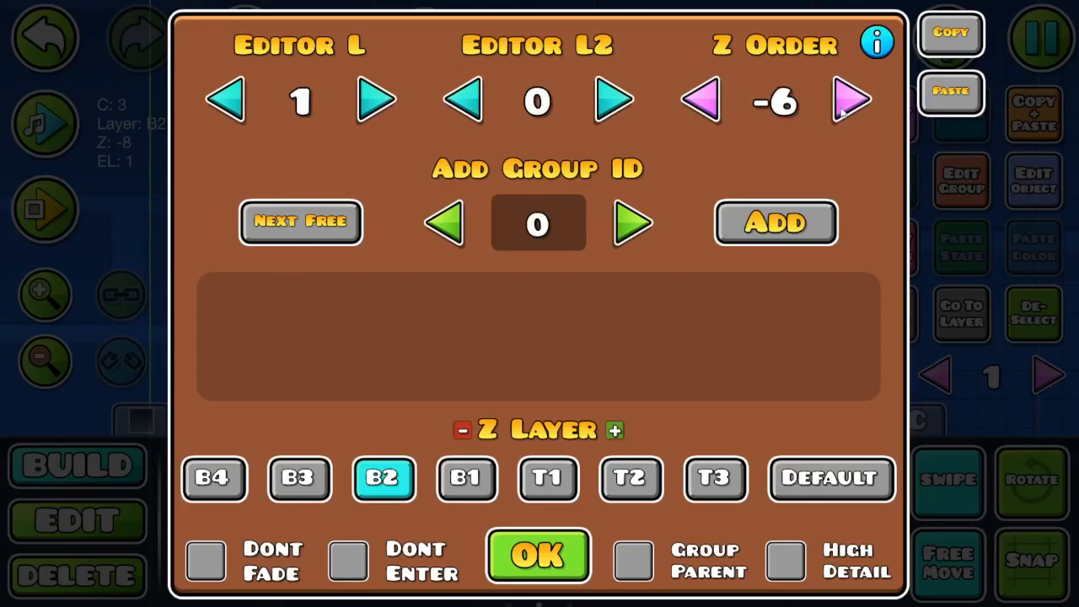
click(850, 99)
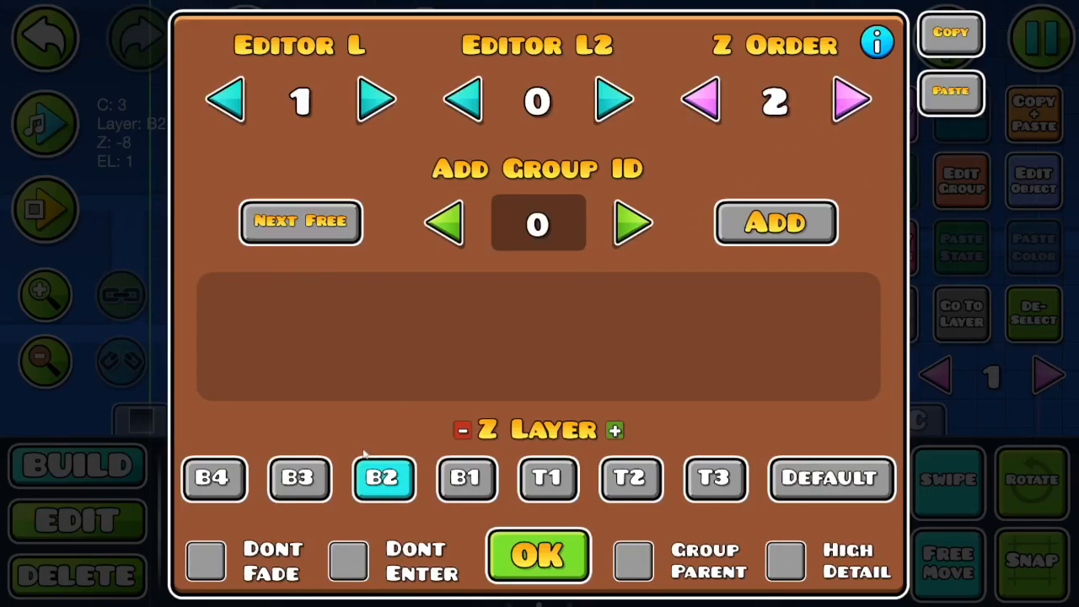
click(538, 555)
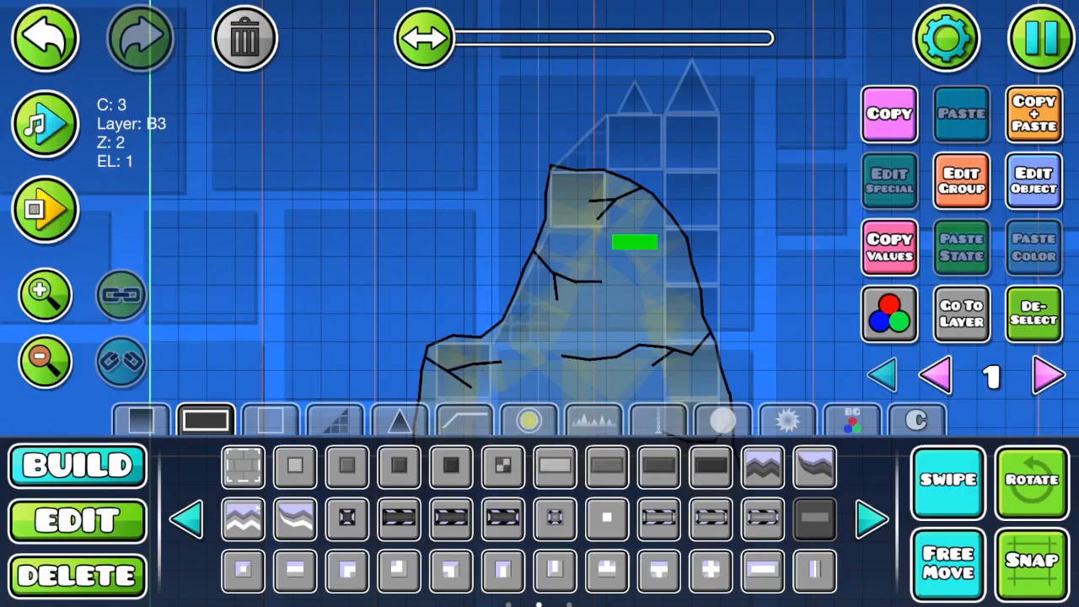
click(77, 518)
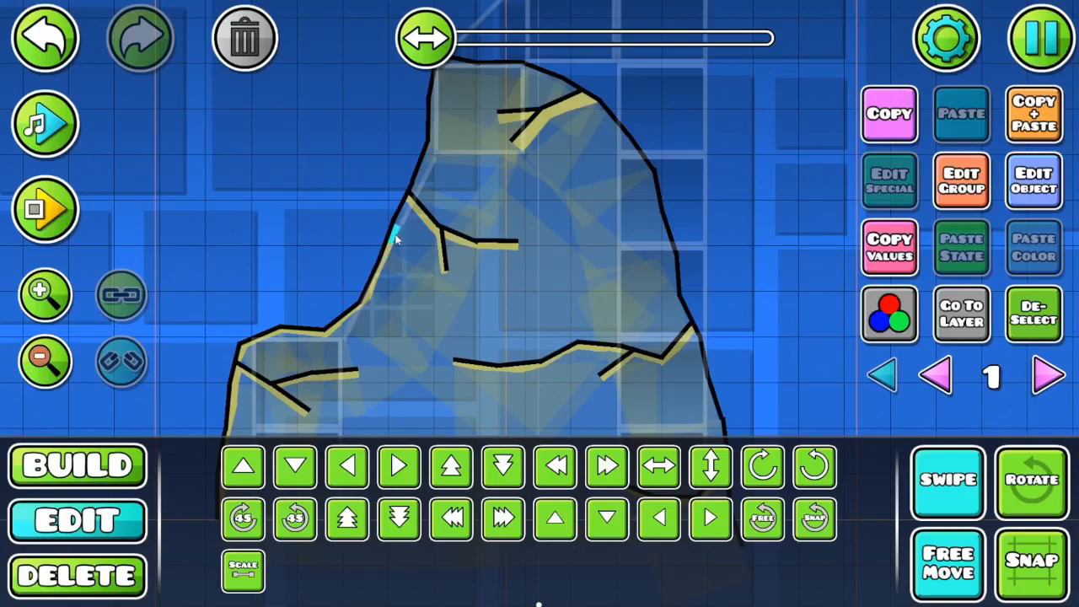
mouse_move(531, 215)
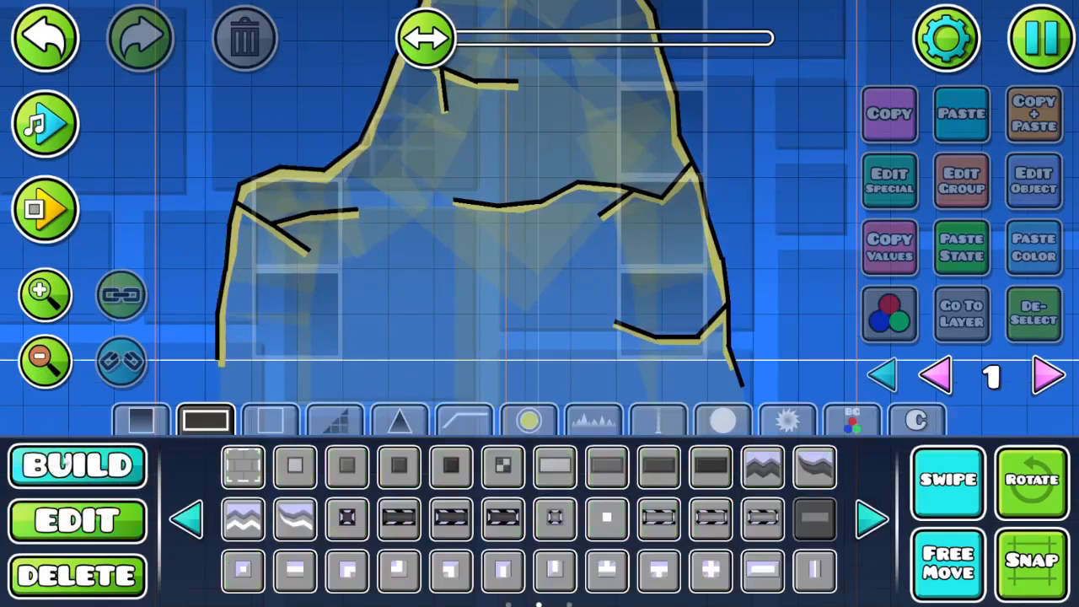
Step: Scale the selected rock down to 0.37 and apply its layer B3, Z order 2 settings
click(659, 420)
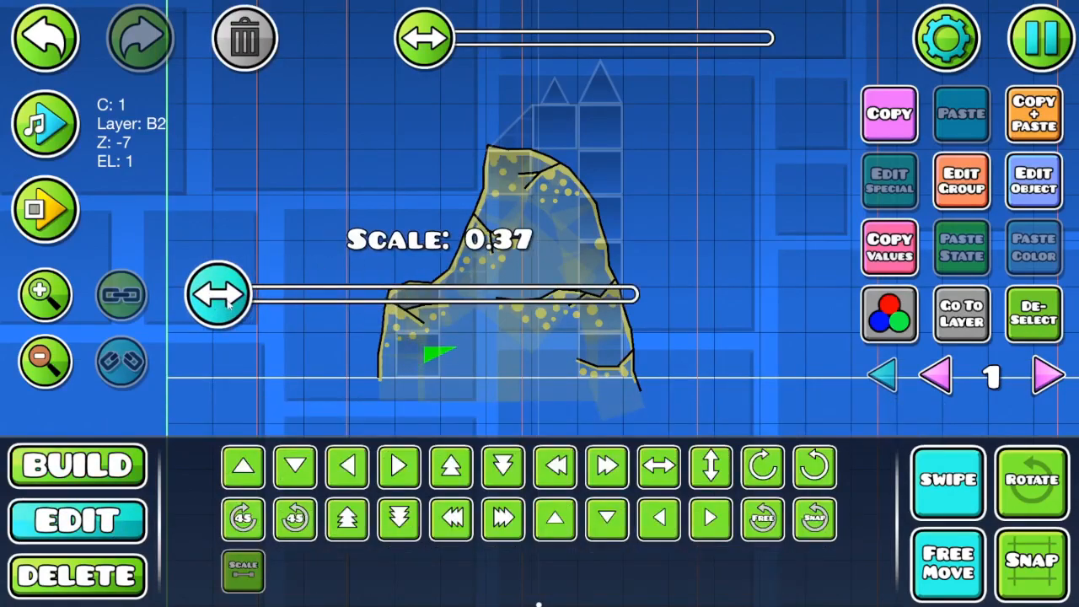
drag(220, 293, 198, 294)
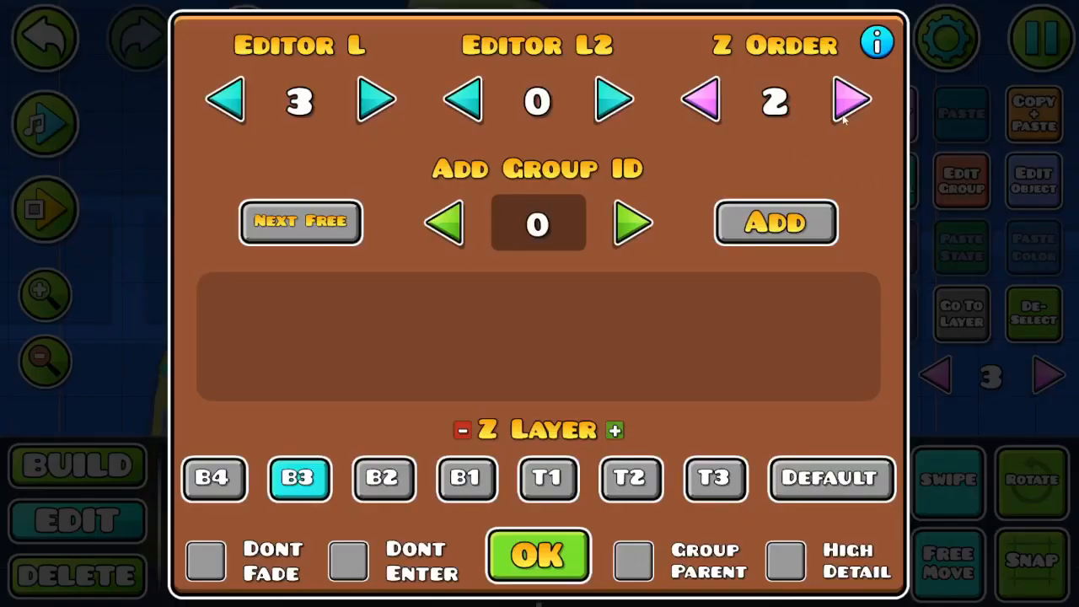
click(537, 555)
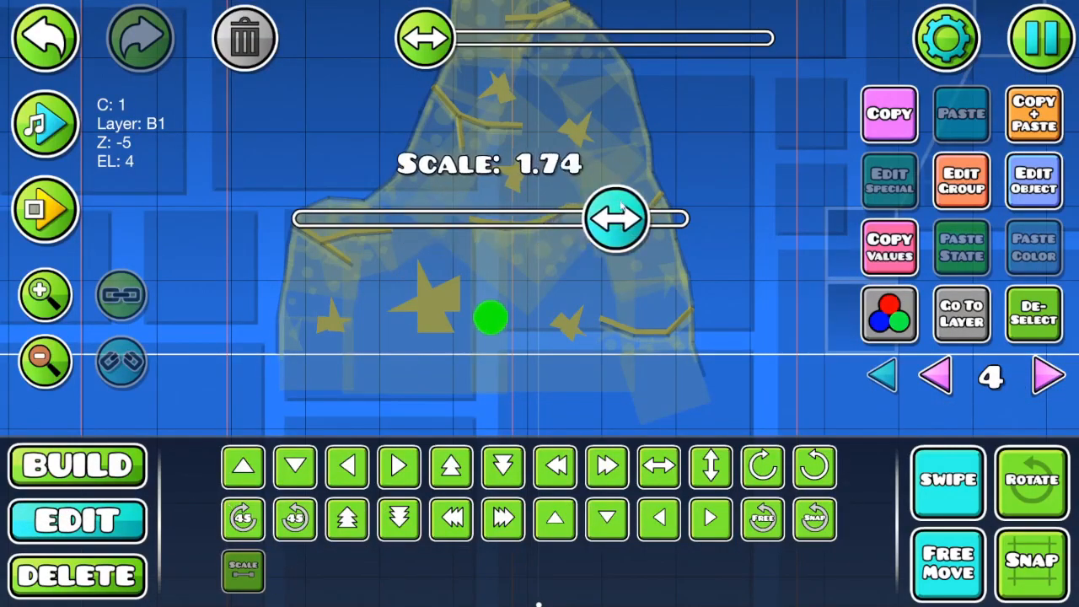
Step: Drag the rock formation's scale up to about 1.74
drag(615, 219, 679, 220)
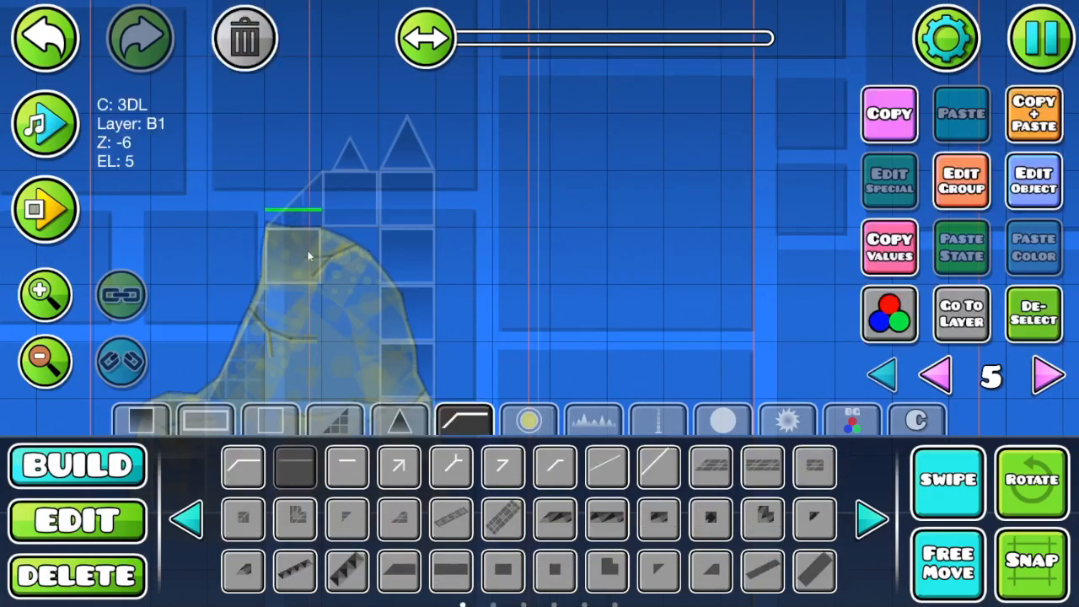
Step: Put the spiked blocks on colour channel 4 and move a rock piece to layer B3, Z order -5
click(271, 420)
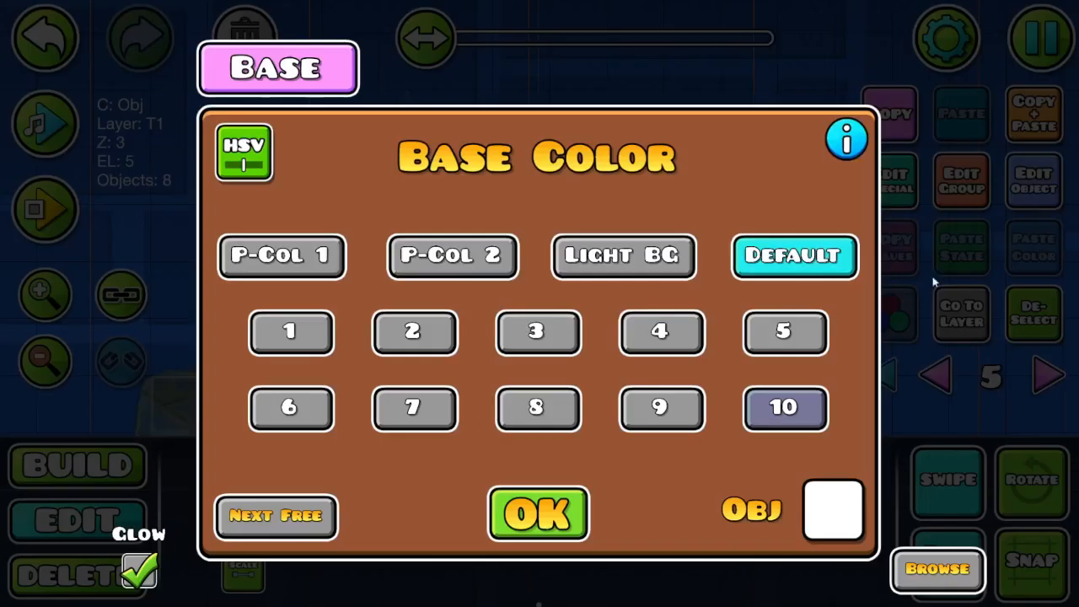
click(537, 514)
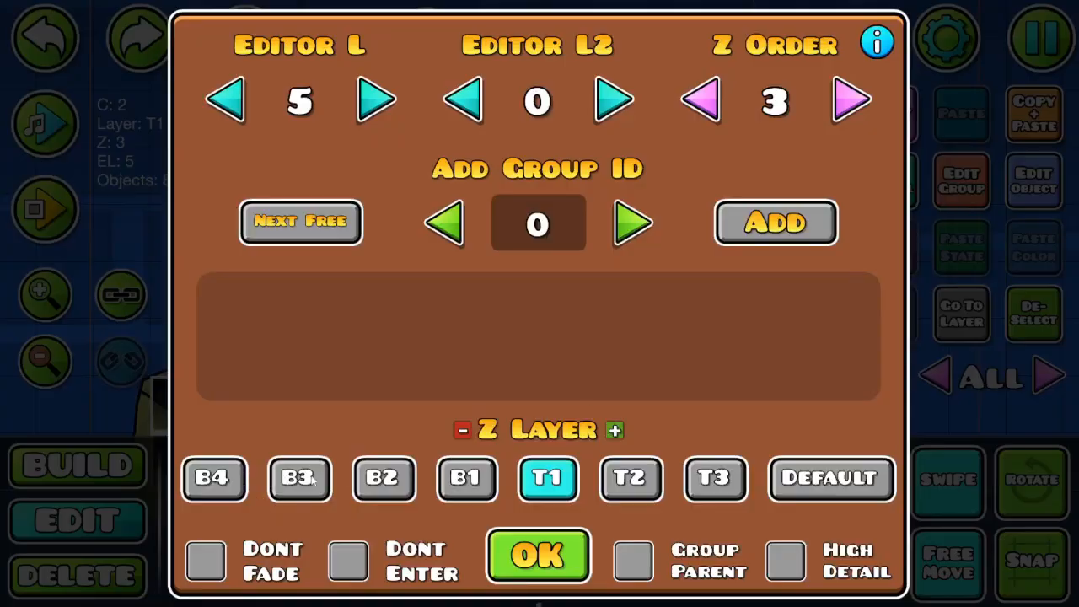
click(299, 478)
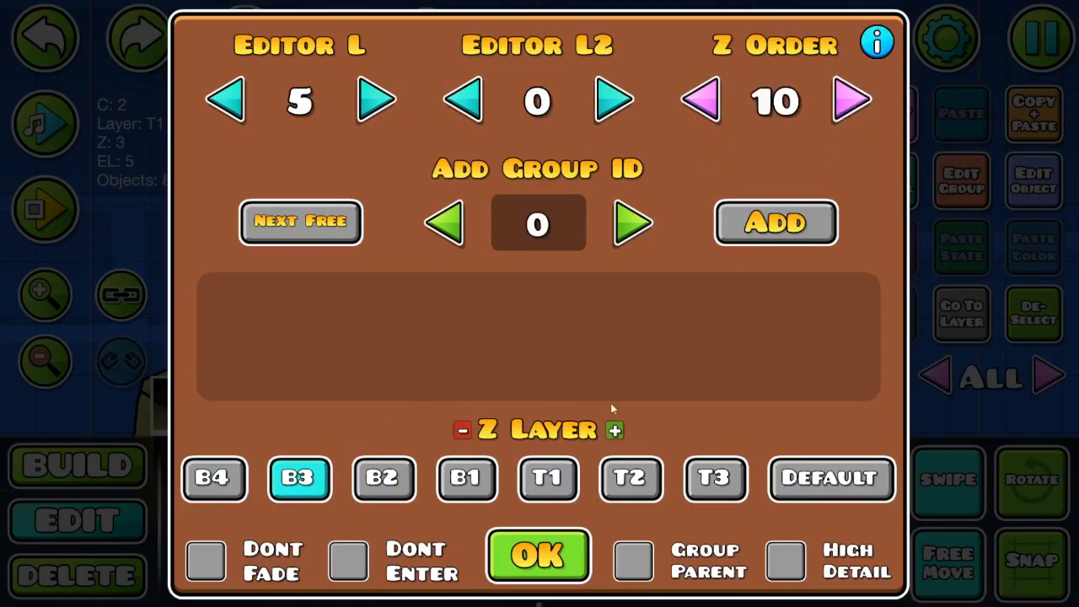
click(538, 554)
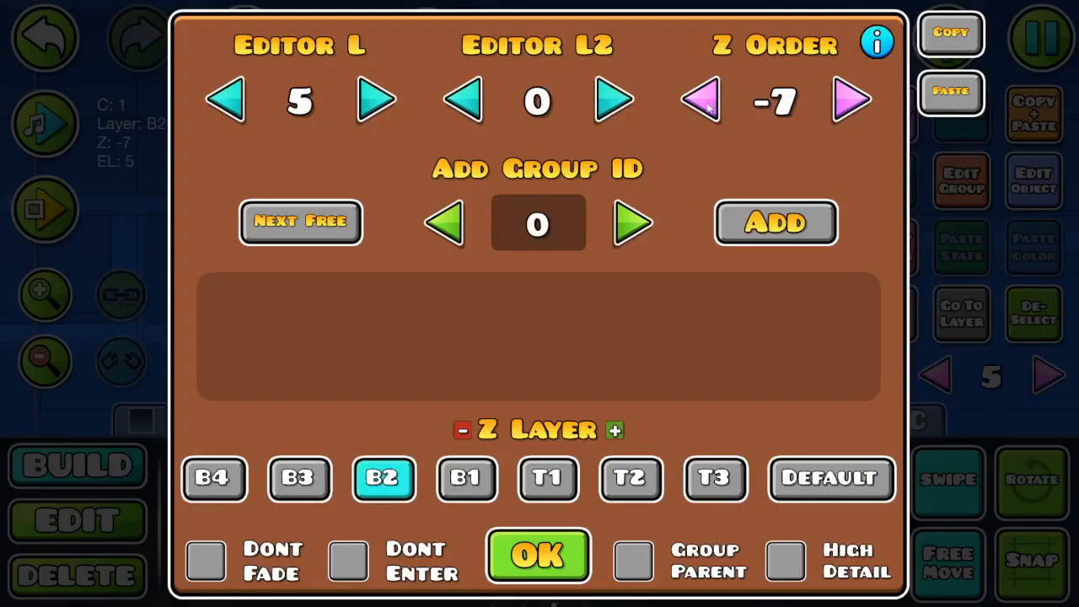
click(850, 100)
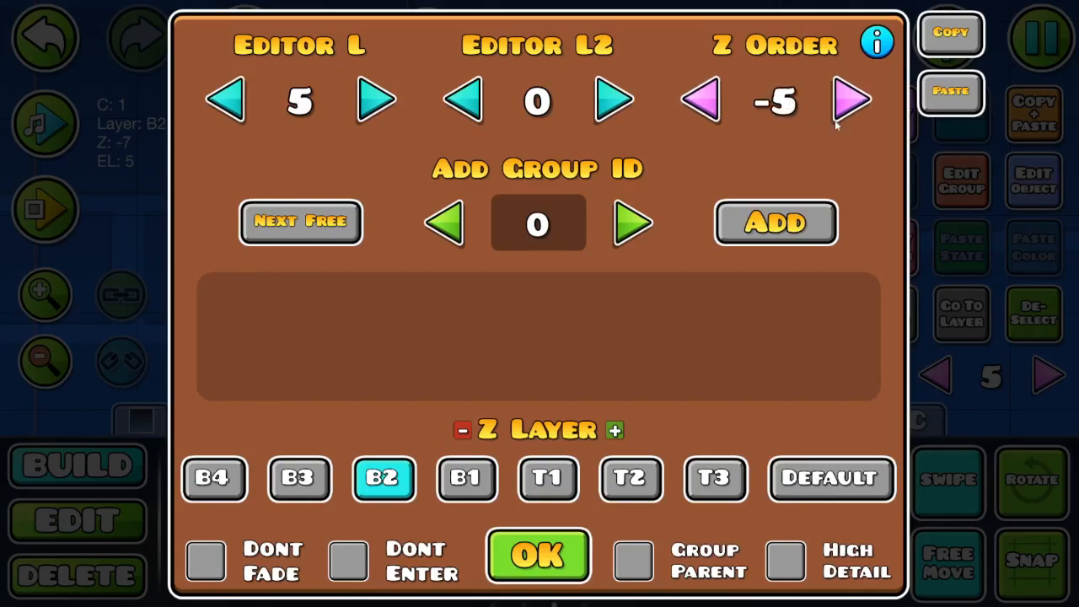
click(538, 556)
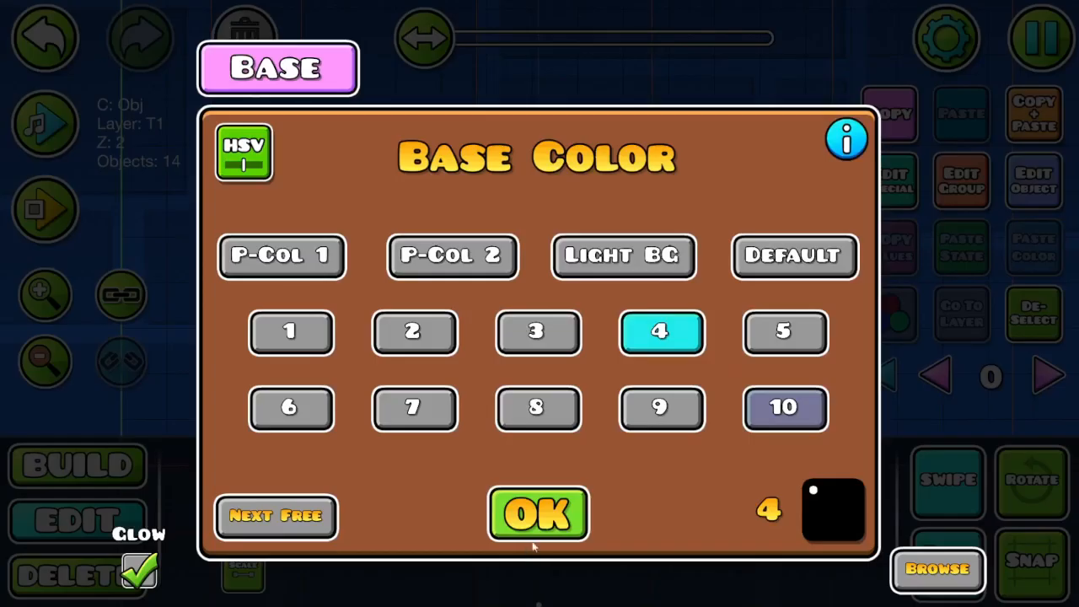
click(538, 514)
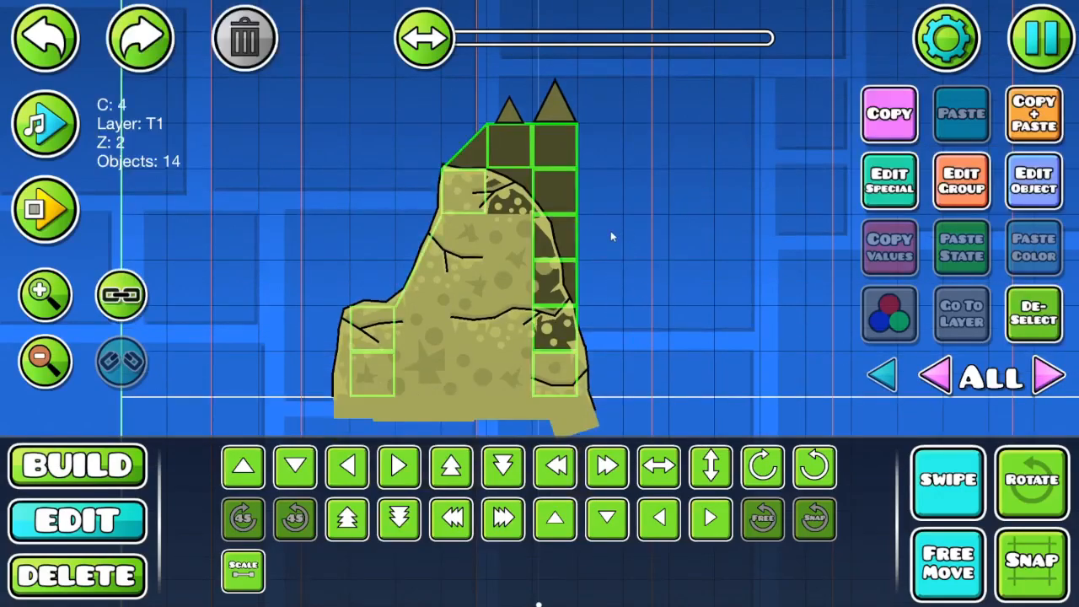
Step: Set the remaining rock piece's Z order in its layer settings
click(1033, 314)
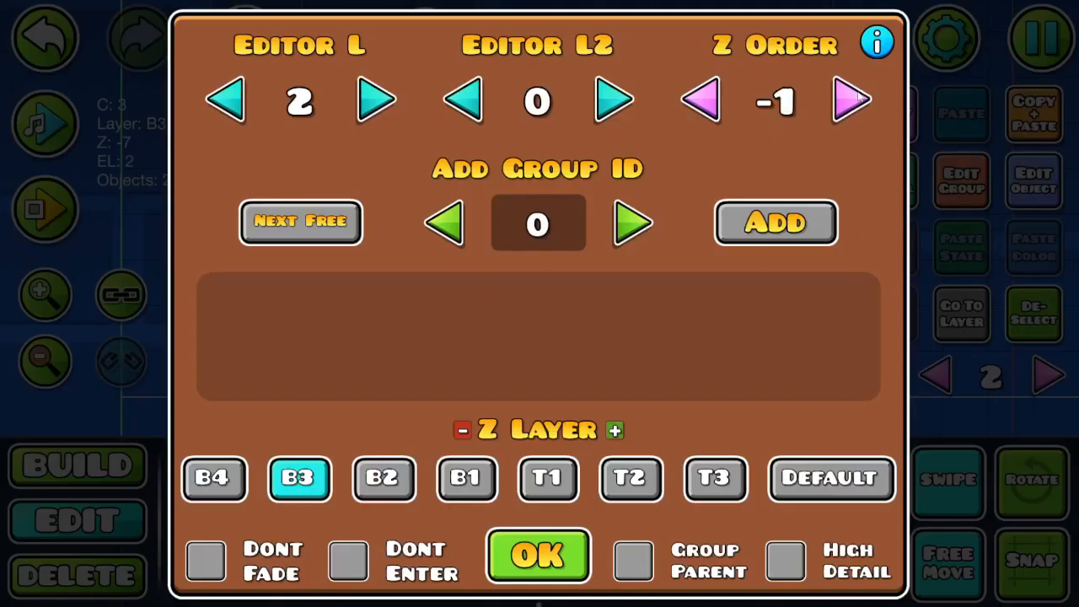
click(538, 556)
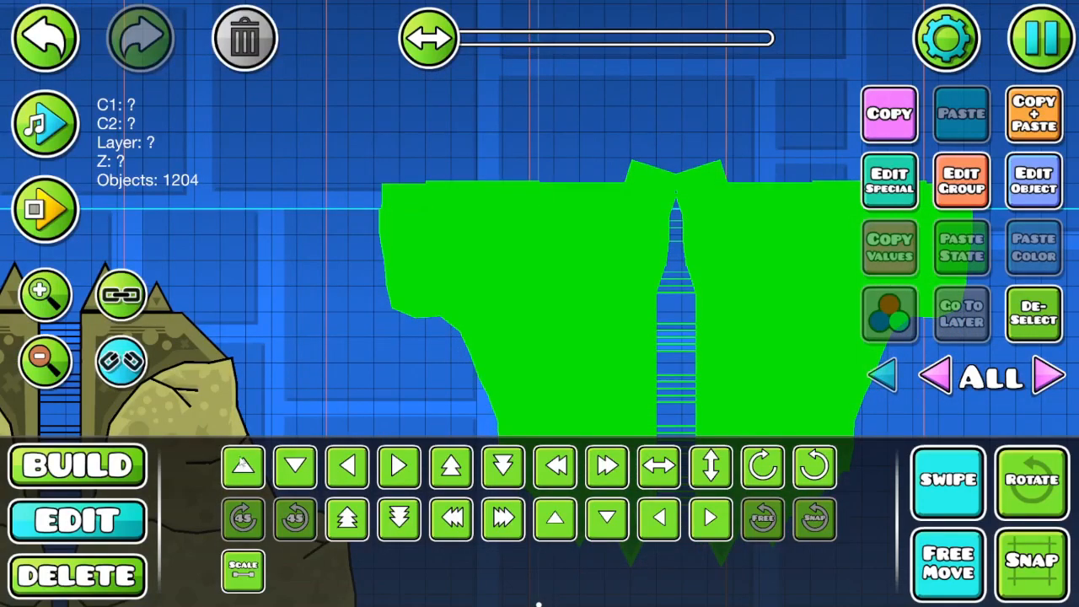
Step: Playtest the repeating row of upright and hanging formations, then return to the editor
click(45, 209)
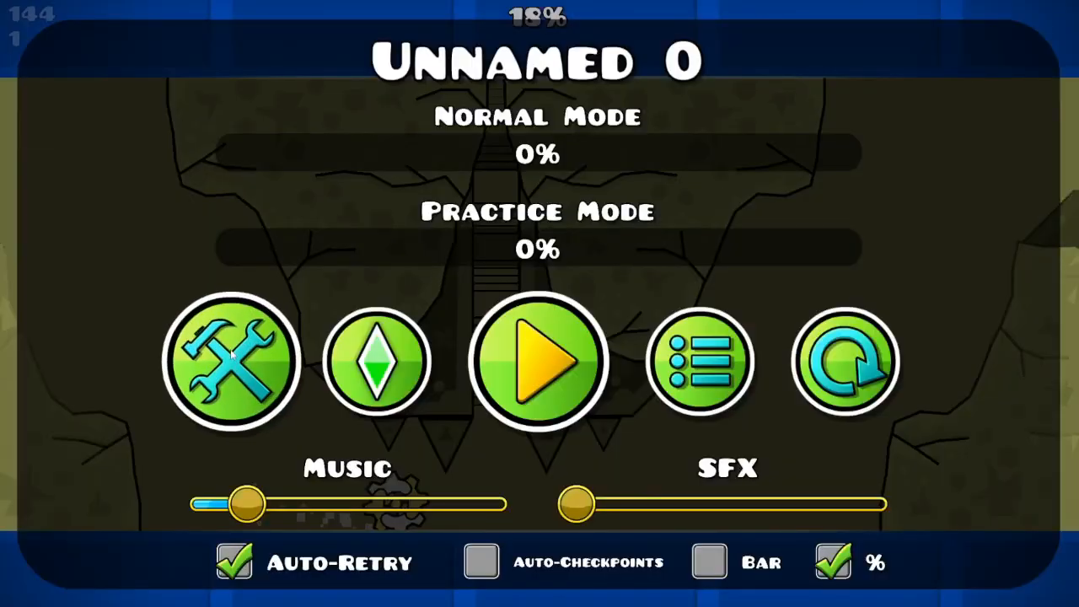
click(232, 361)
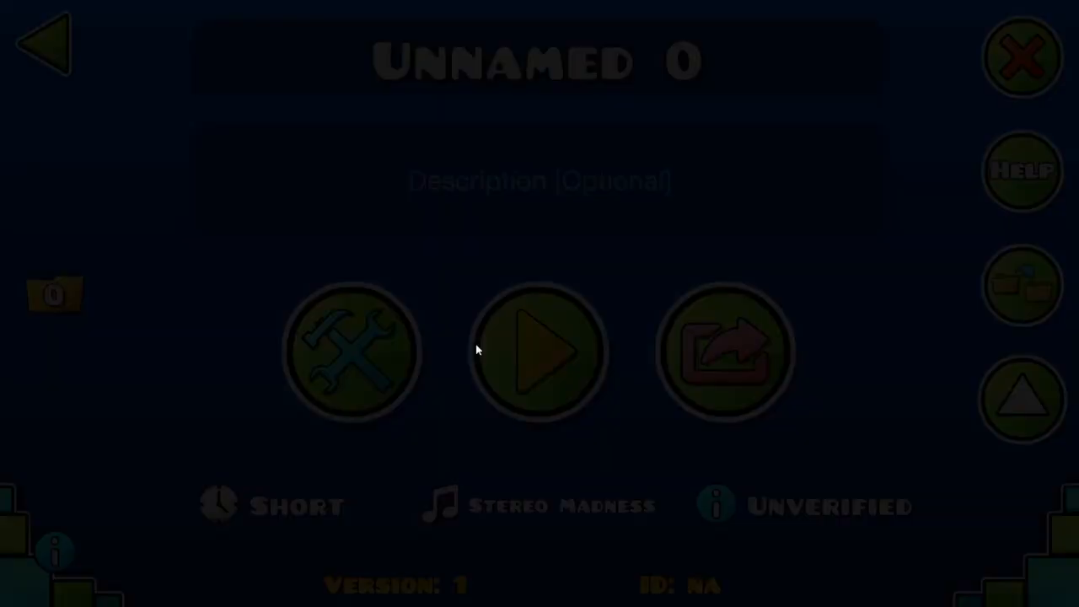
click(352, 350)
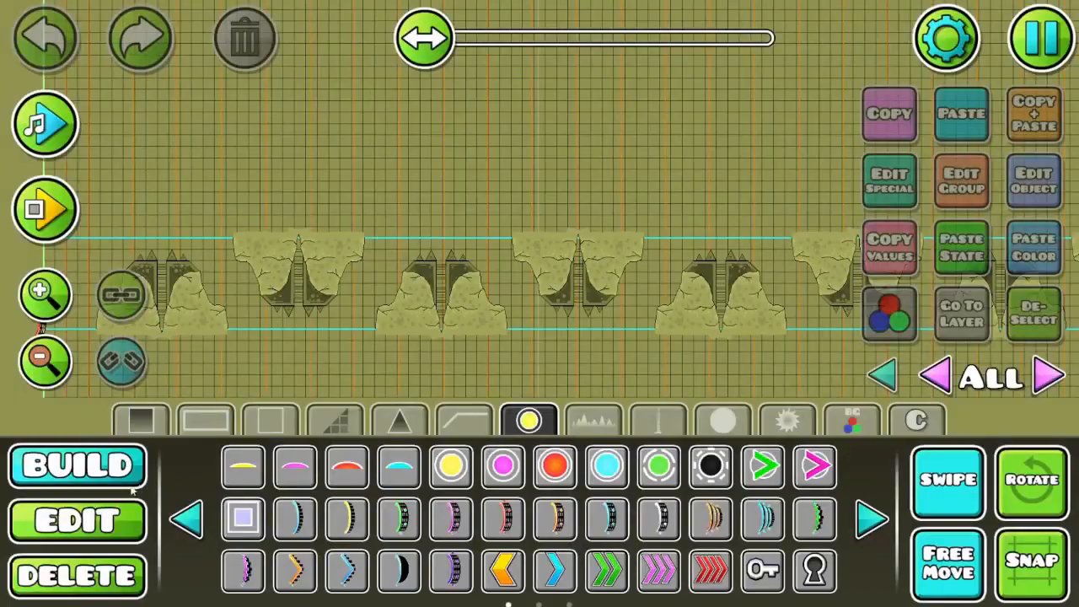
Step: Save and exit the editor, then open the Unnamed 0 level page
click(77, 519)
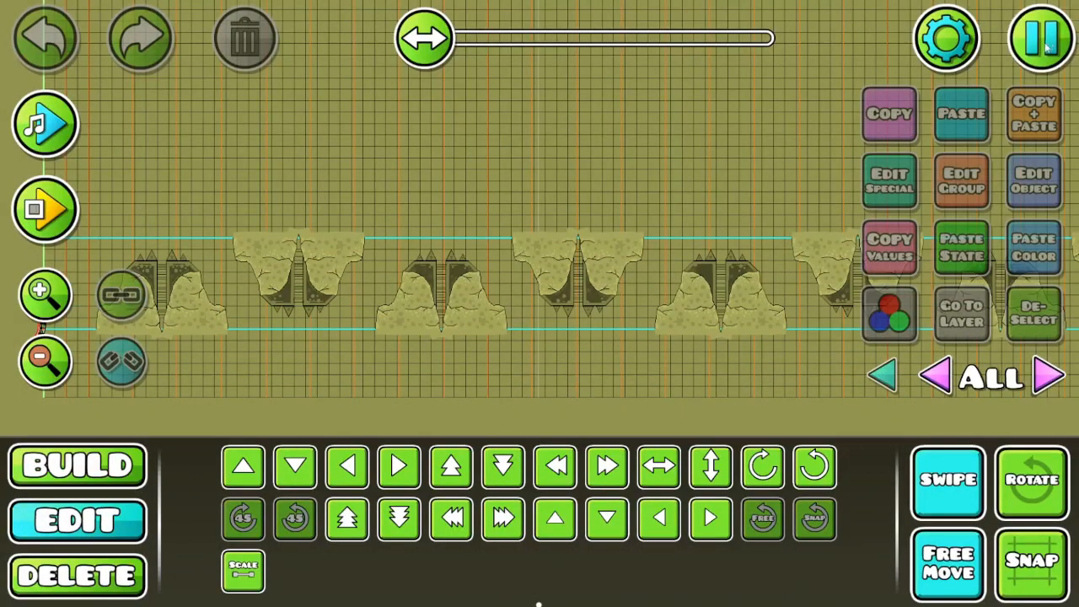
click(1042, 38)
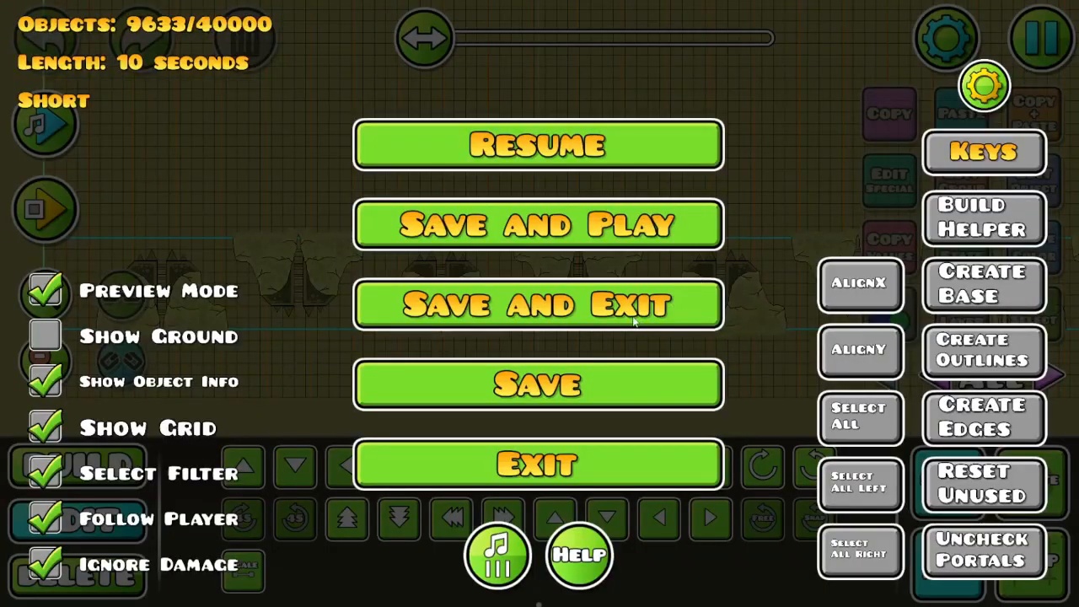
click(537, 224)
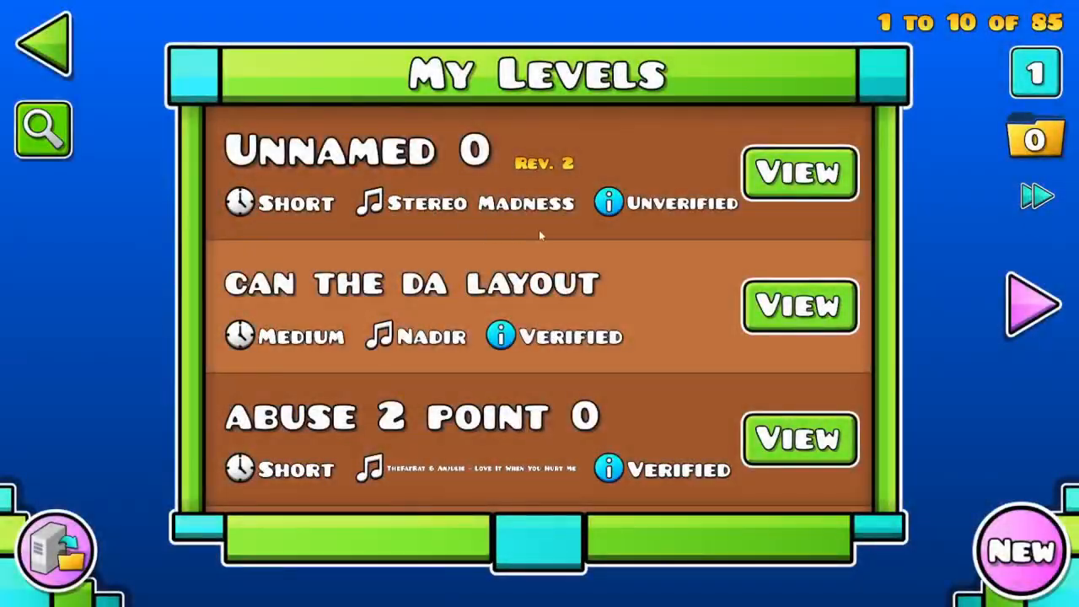
click(799, 174)
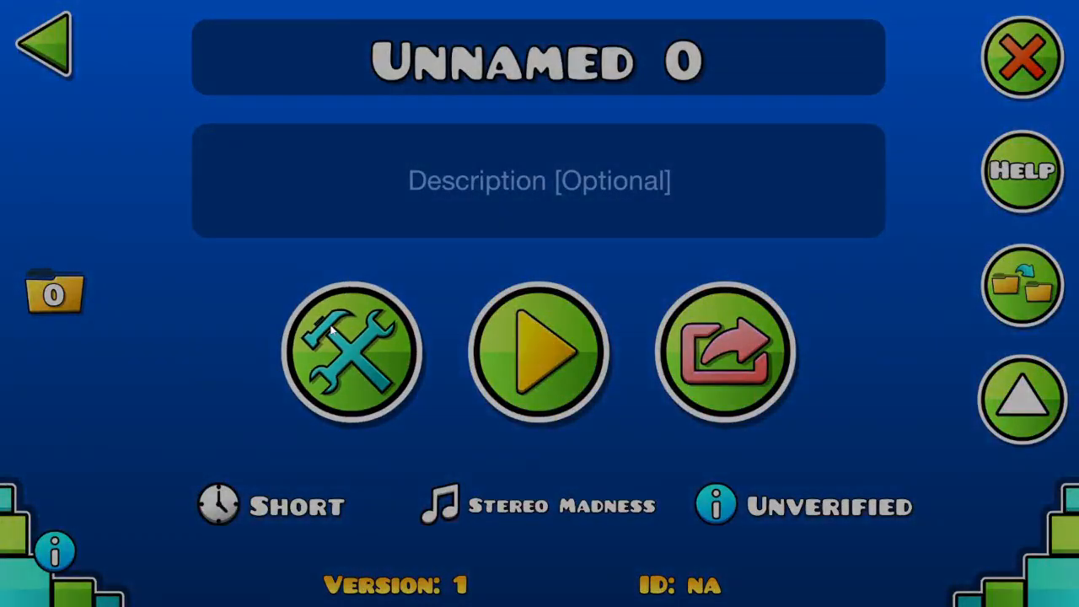
Step: Shift rock colour channel 3 from reddish-brown to a darker olive green, then playtest the level
click(352, 352)
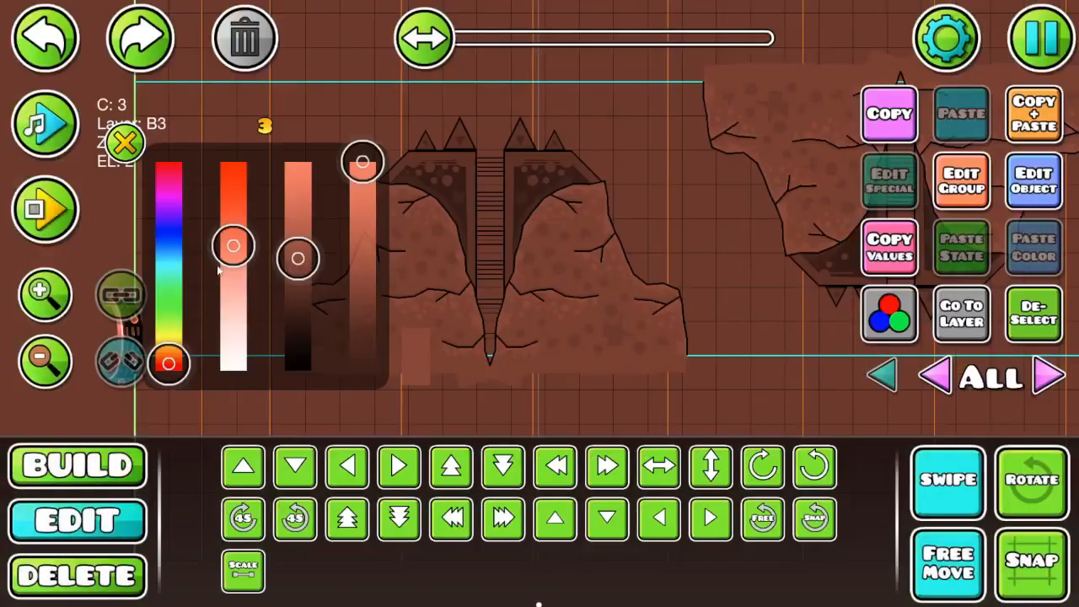
drag(168, 362, 168, 292)
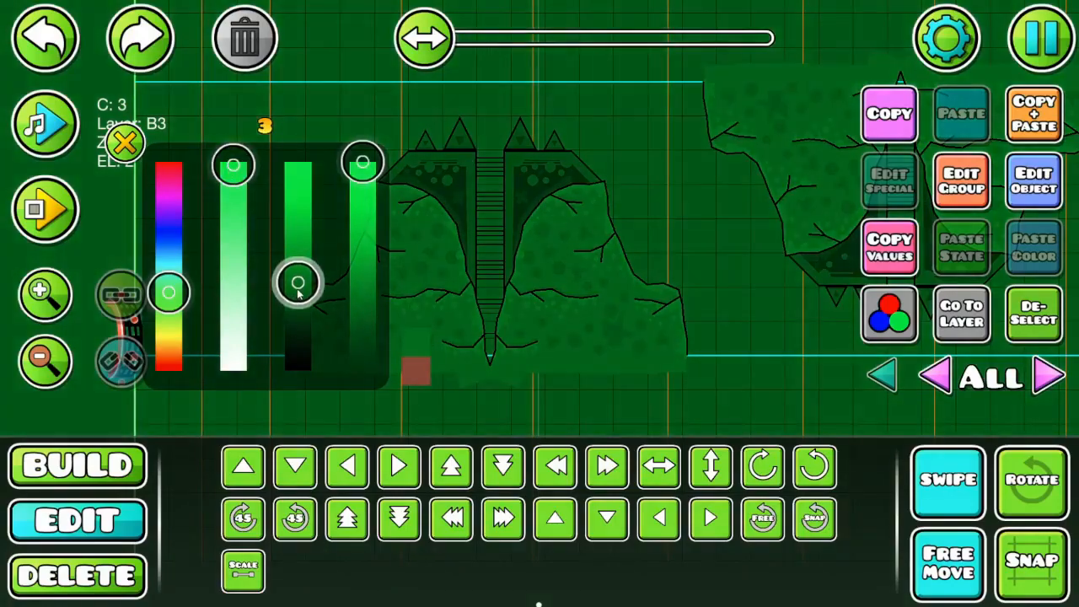
drag(298, 283, 298, 198)
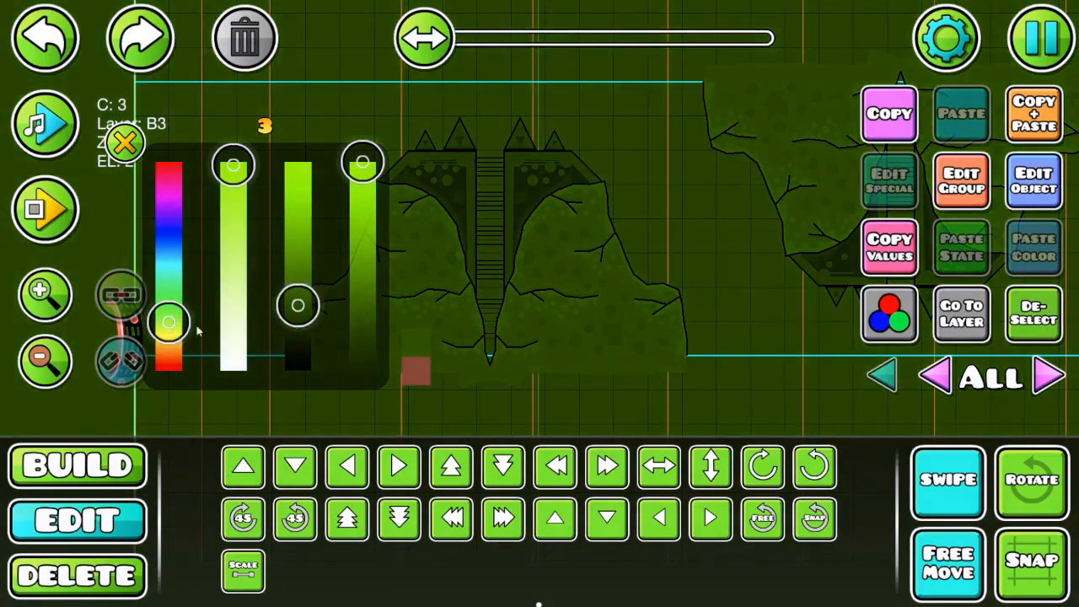
drag(234, 165, 234, 354)
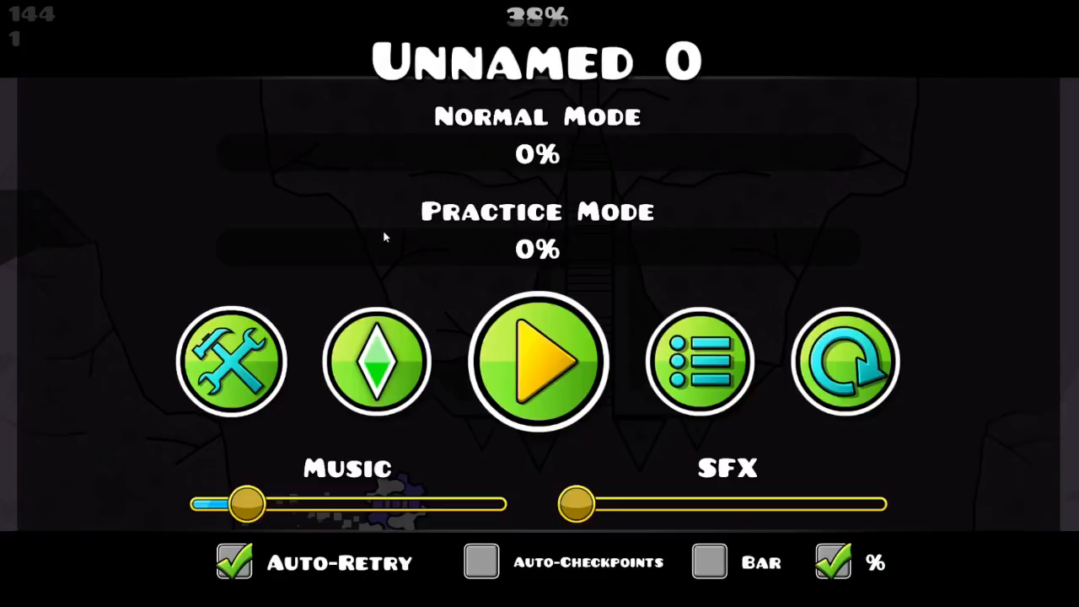
Step: Leave the playtest and apply Dont Fade and Dont Enter to the rock piece
click(538, 361)
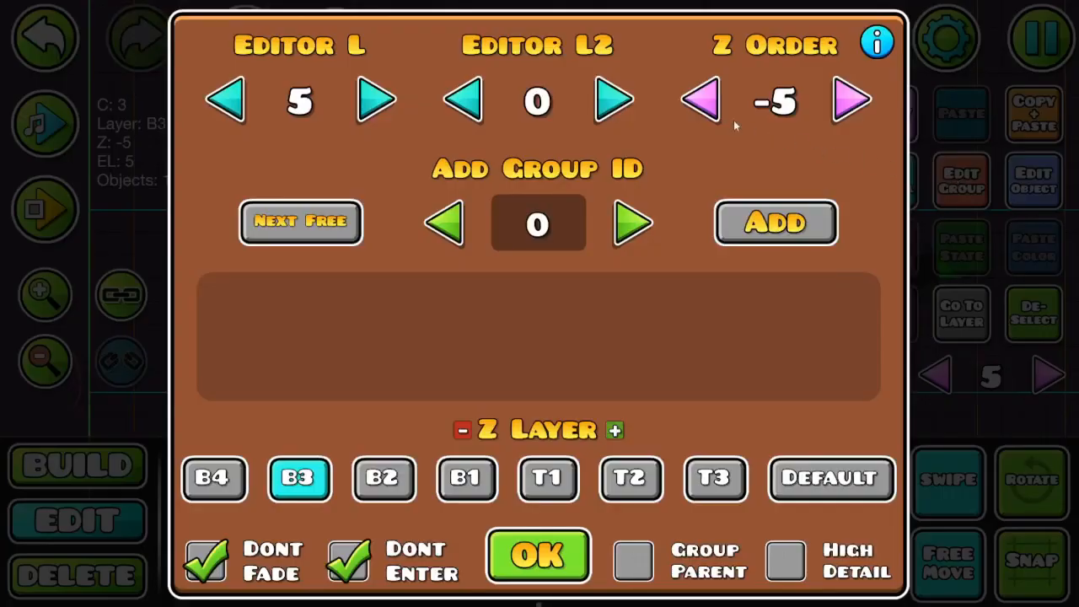
click(537, 555)
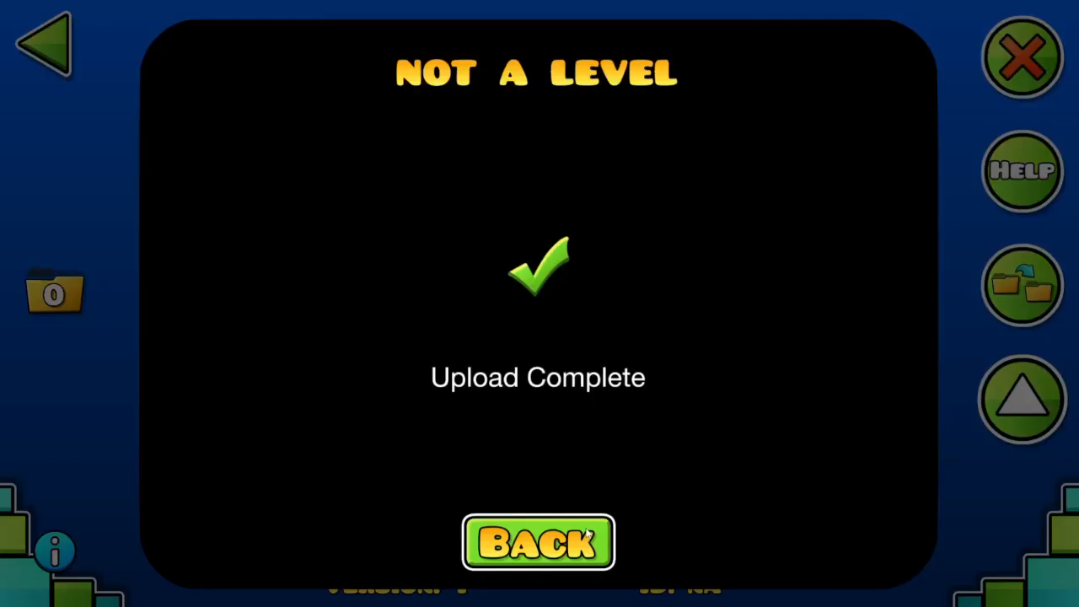
Step: Dismiss the Upload Complete notice and reopen the uploaded level in the editor
click(539, 543)
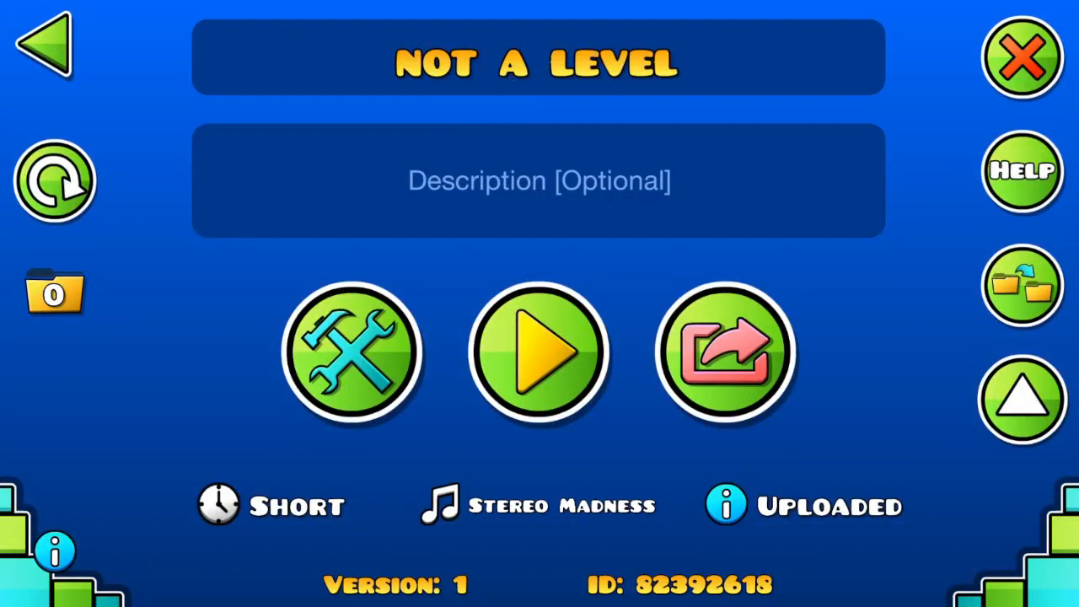
click(539, 352)
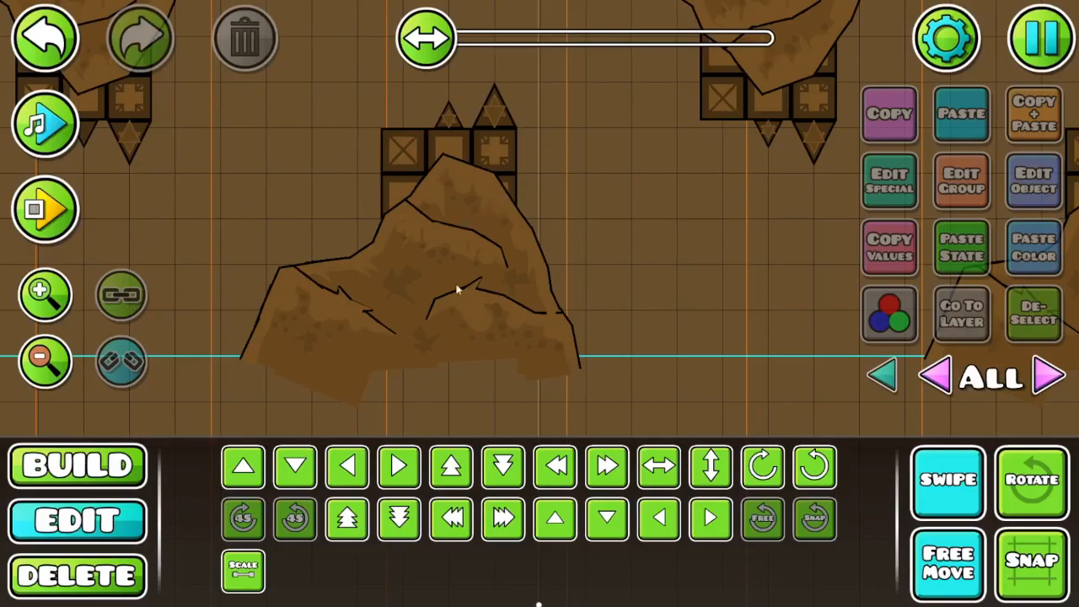
mouse_move(595, 278)
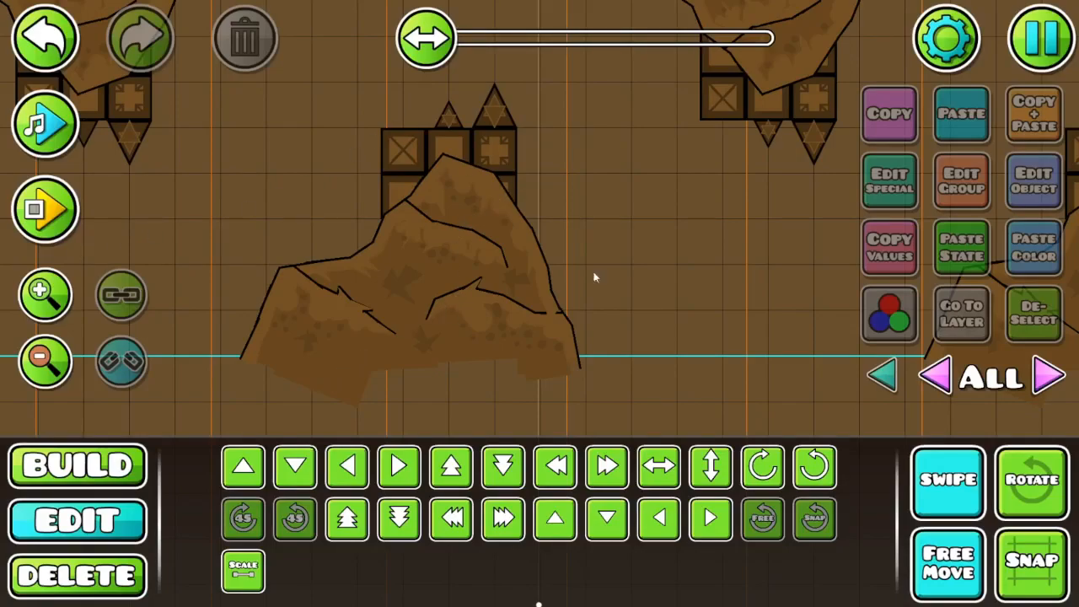
mouse_move(422, 249)
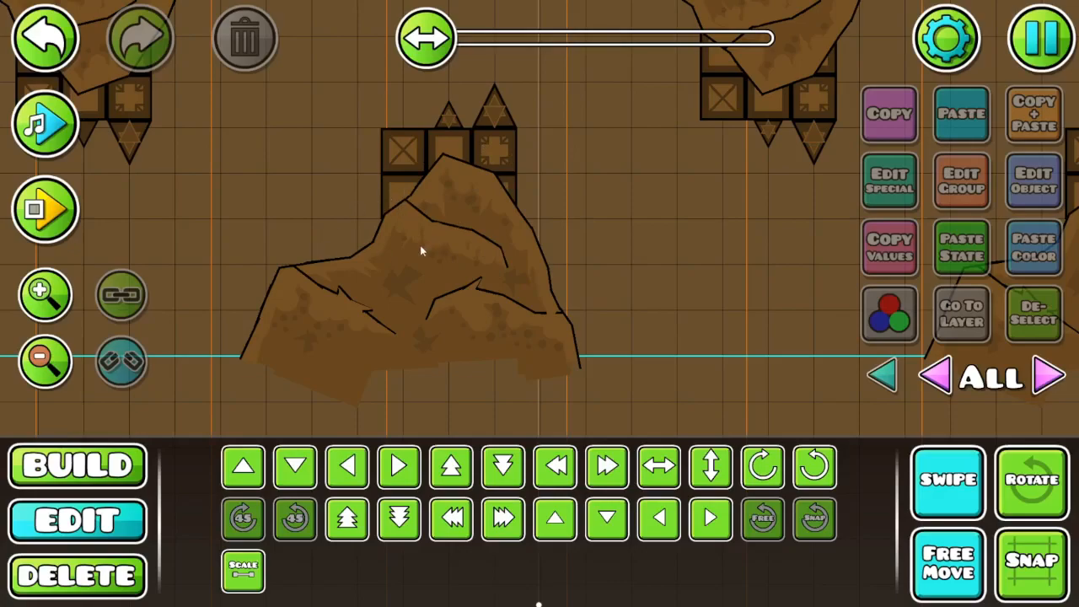
mouse_move(449, 314)
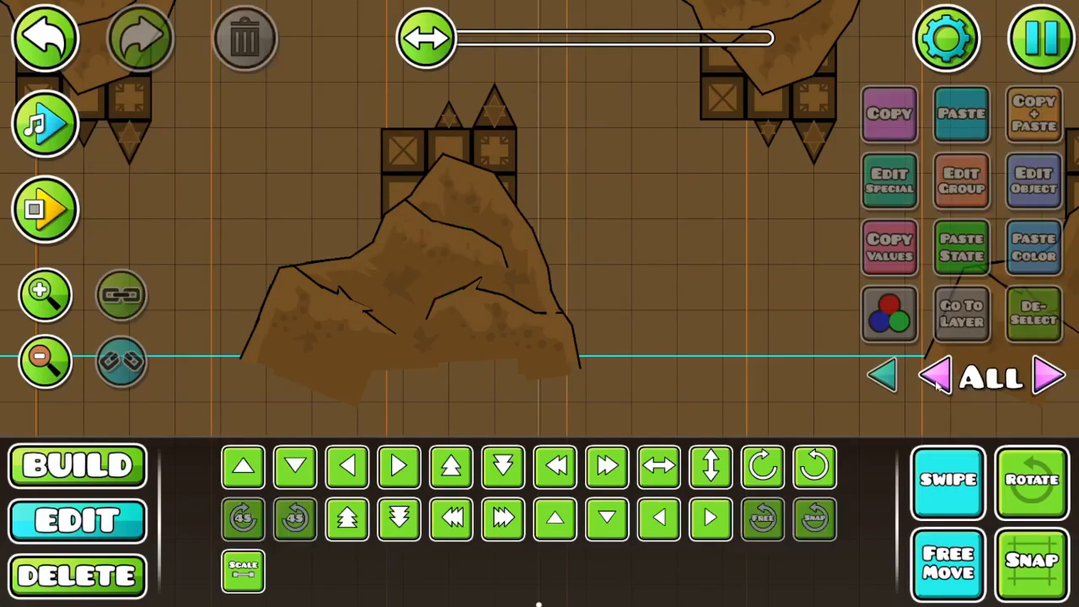
mouse_move(679, 160)
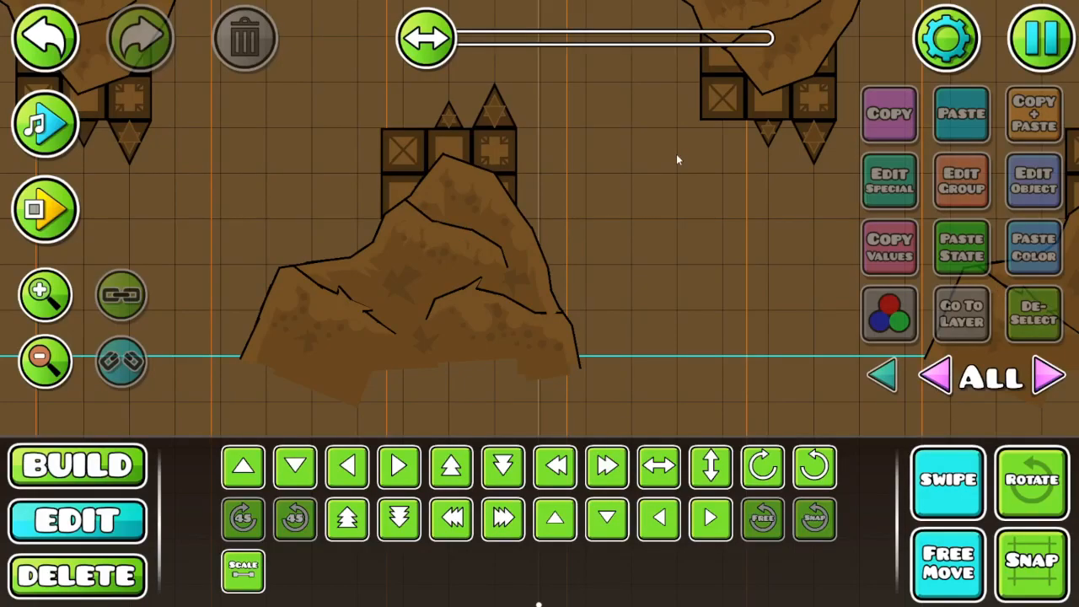